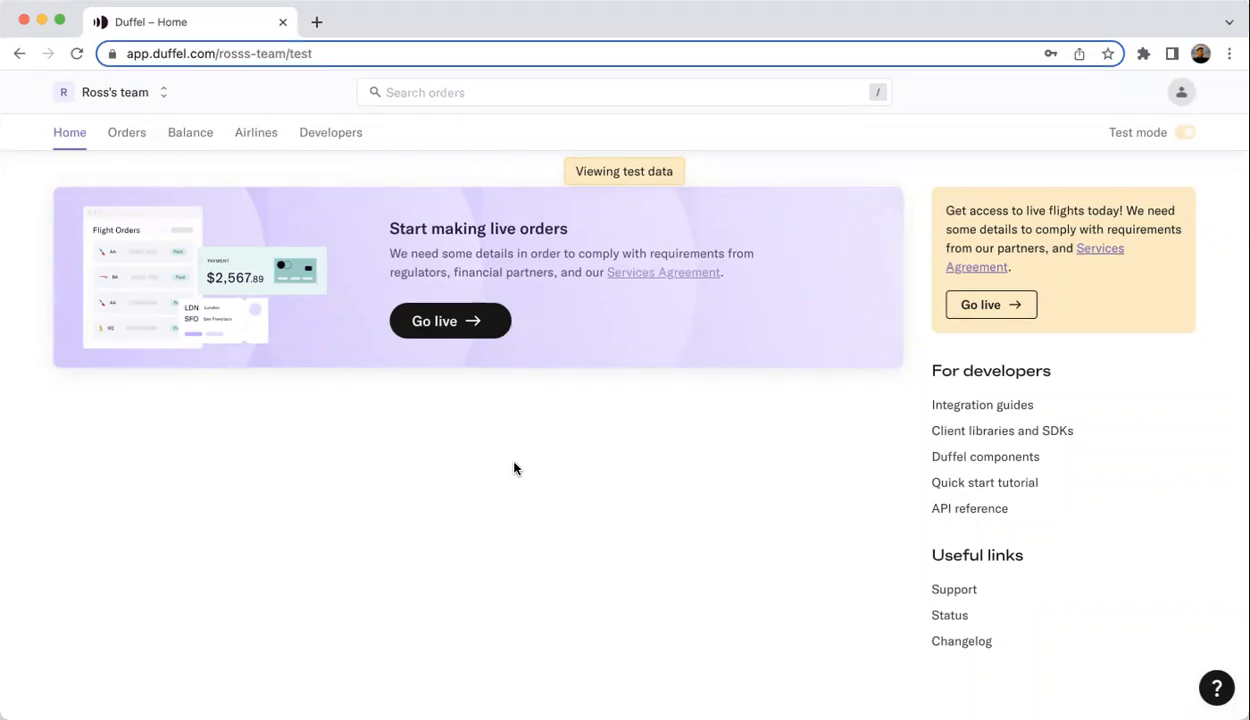
- Start a new flight order from the Orders list
click(126, 132)
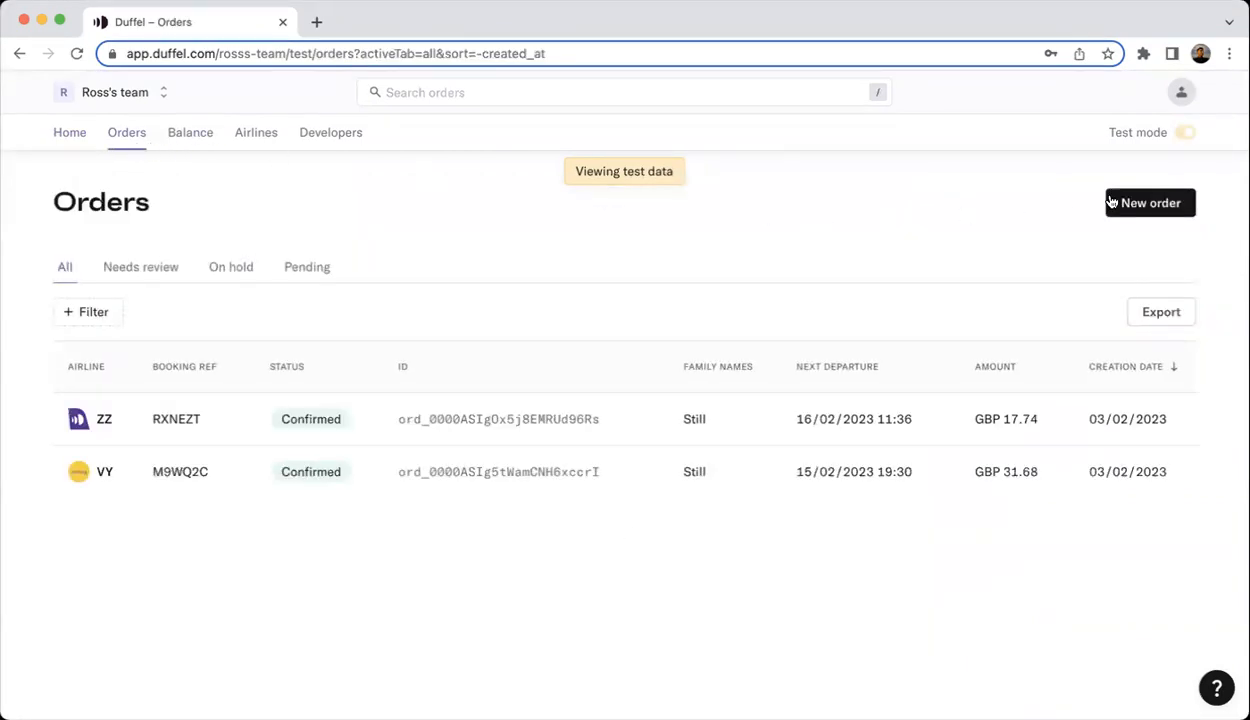
click(1148, 202)
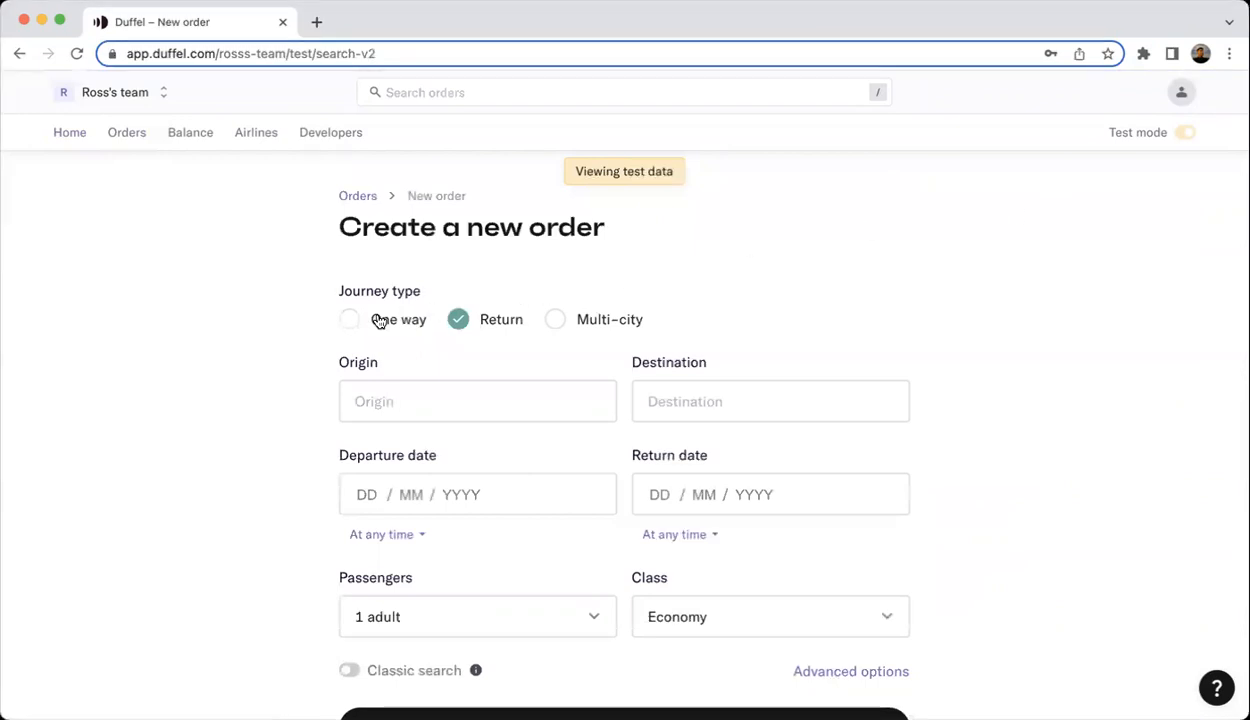
- Search one-way flights LON to Paris on 21 February 2023, one adult, economy
click(348, 320)
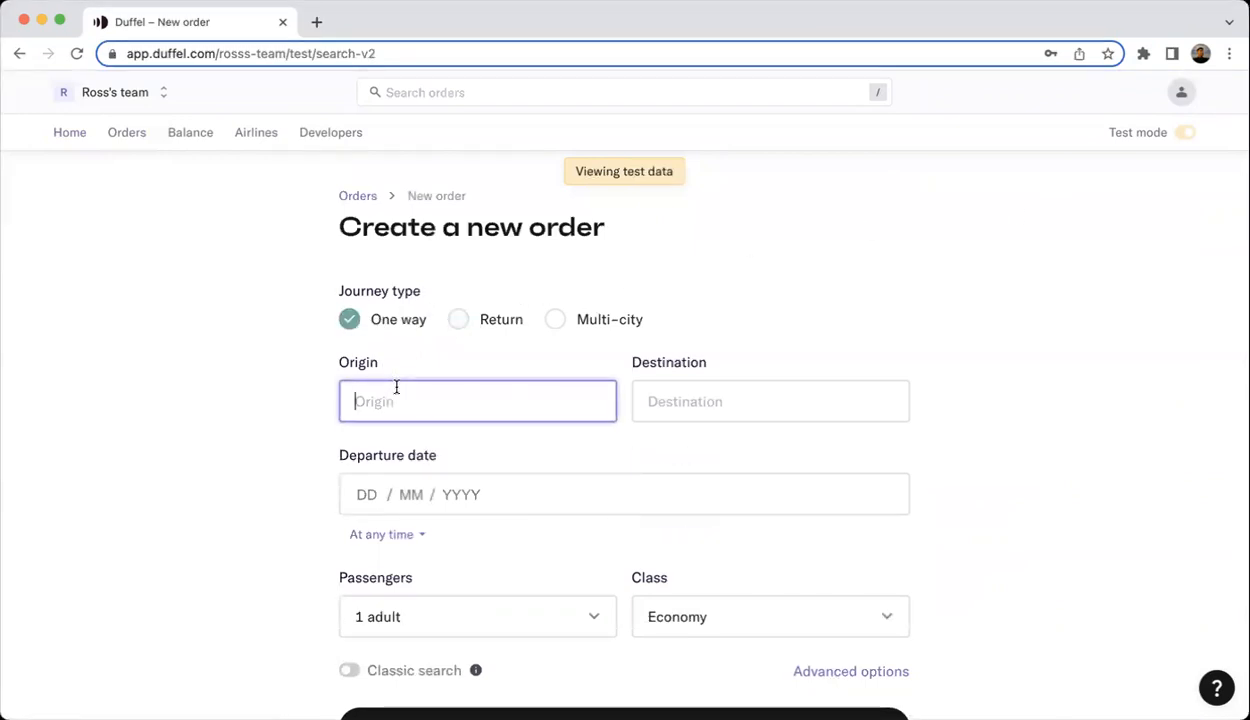
text(LON)
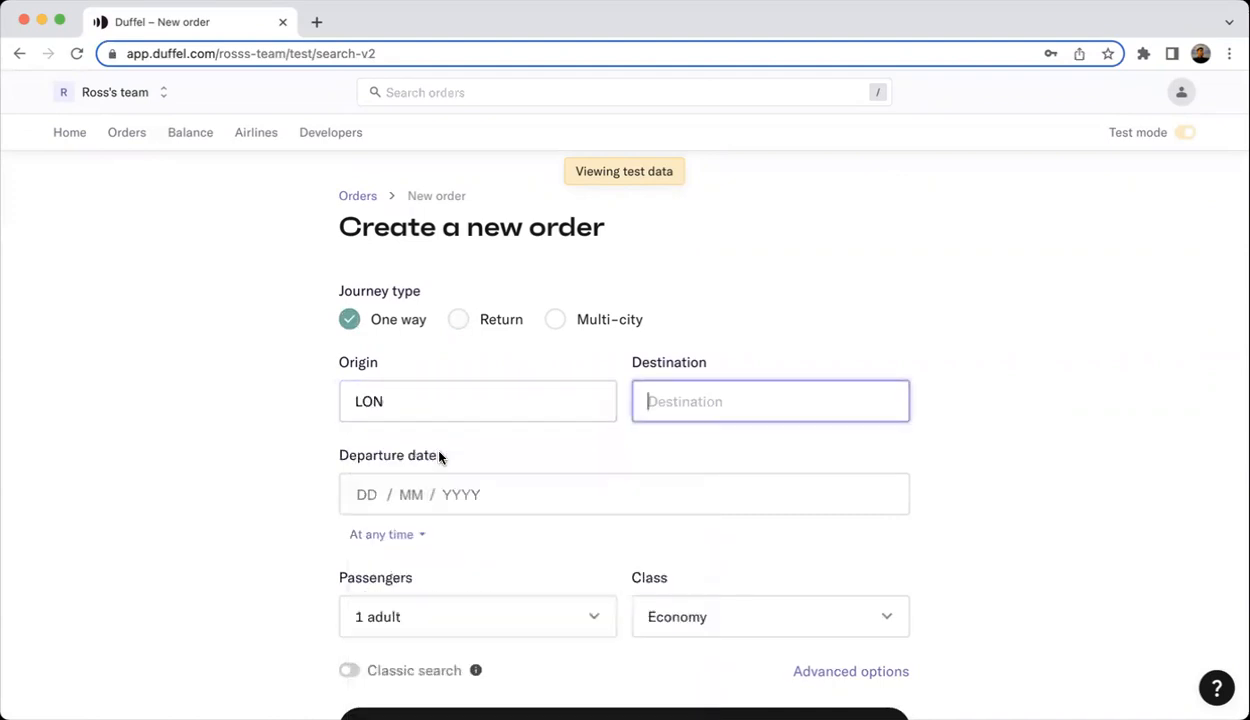
text(pari)
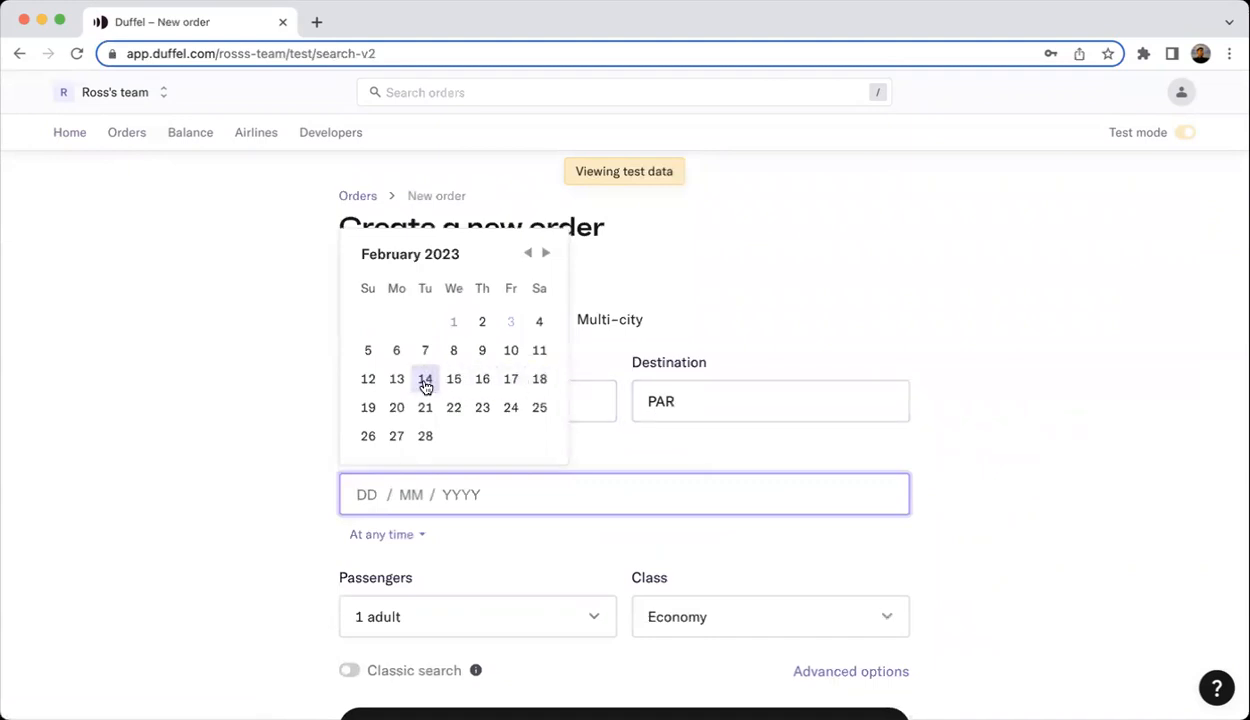
click(426, 408)
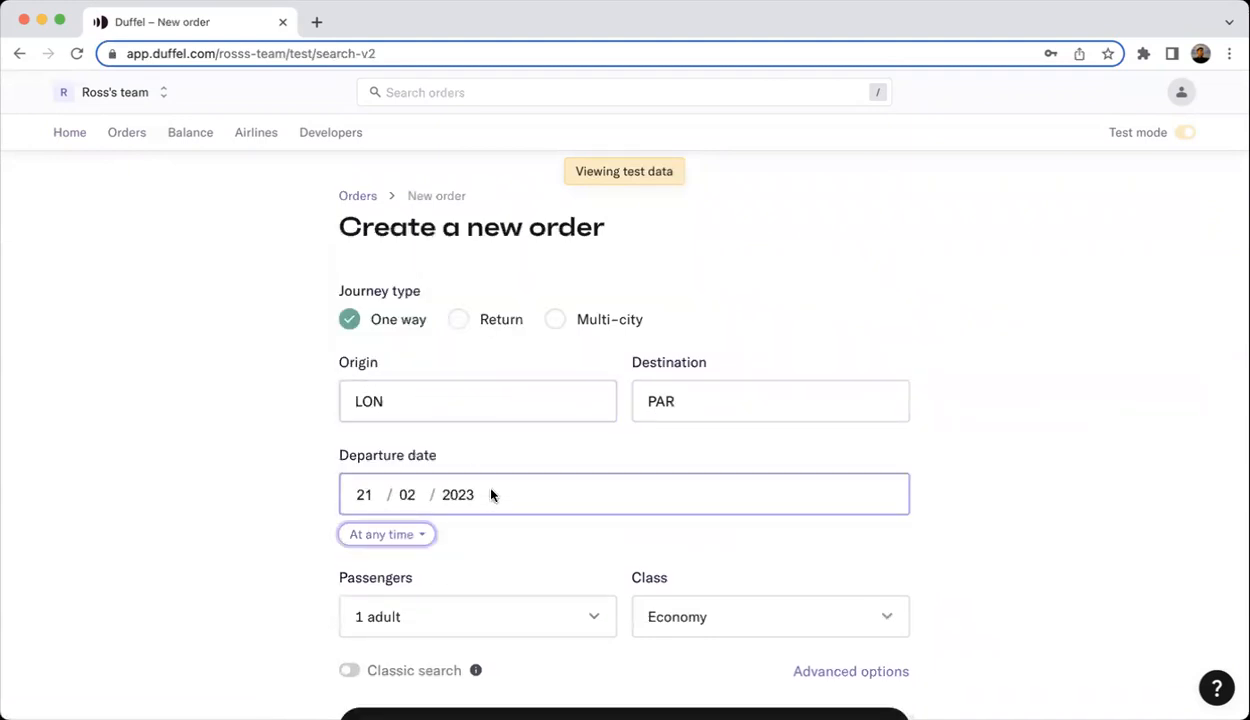
scroll(down, 3)
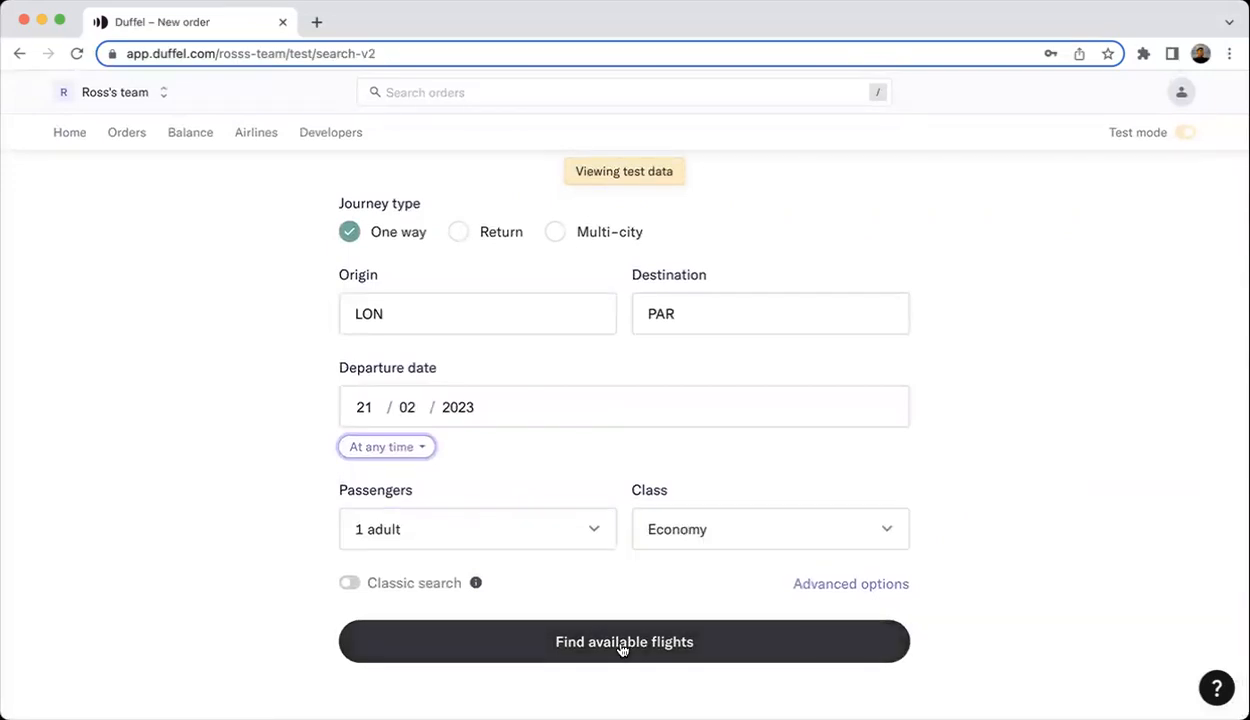
click(624, 640)
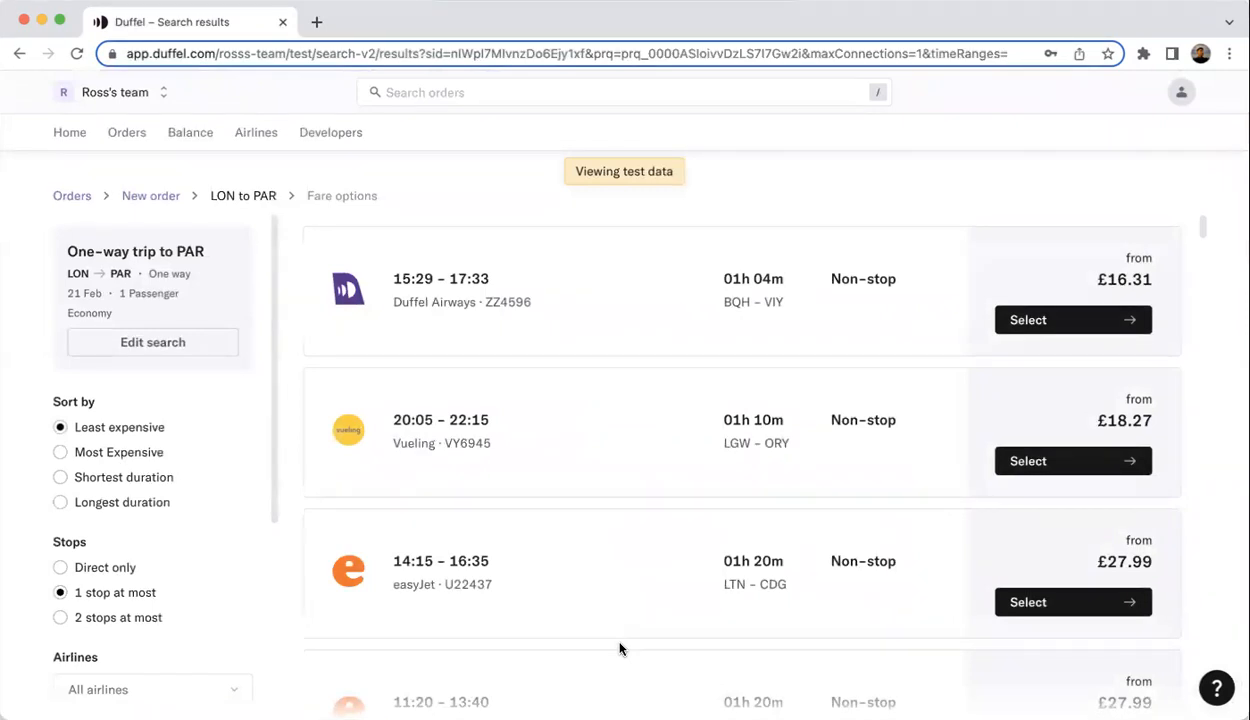
mouse_move(612, 348)
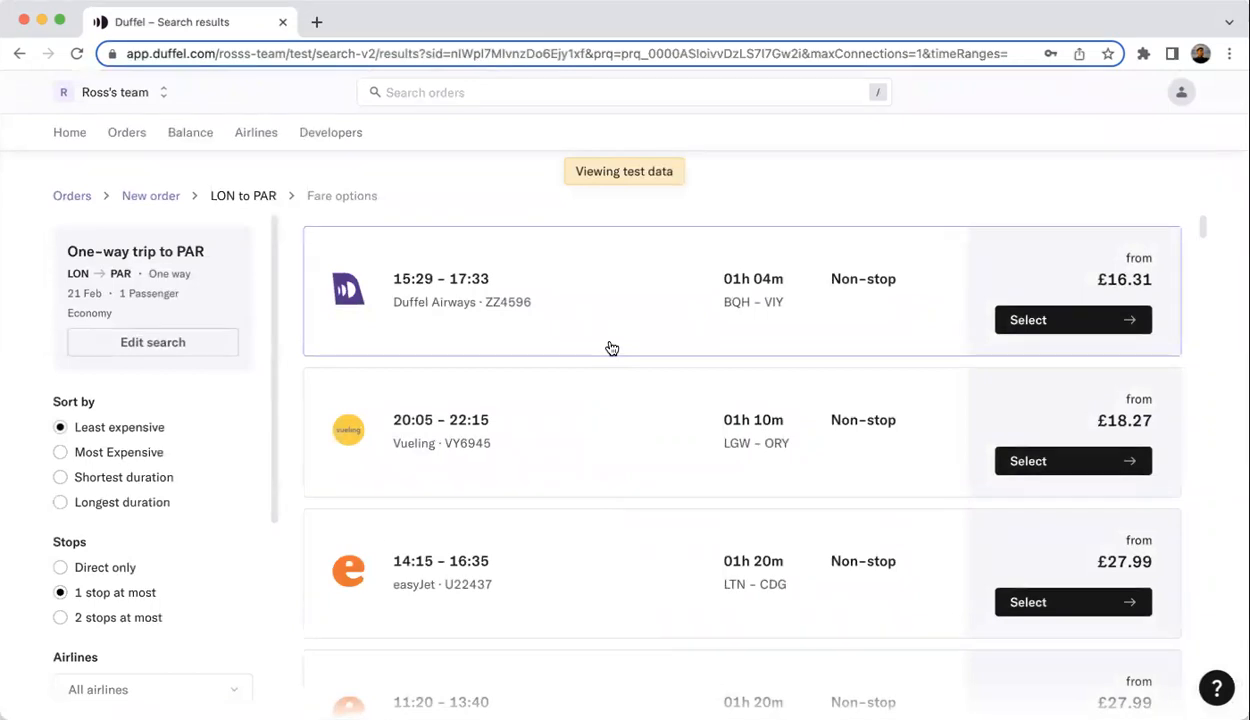
mouse_move(984, 304)
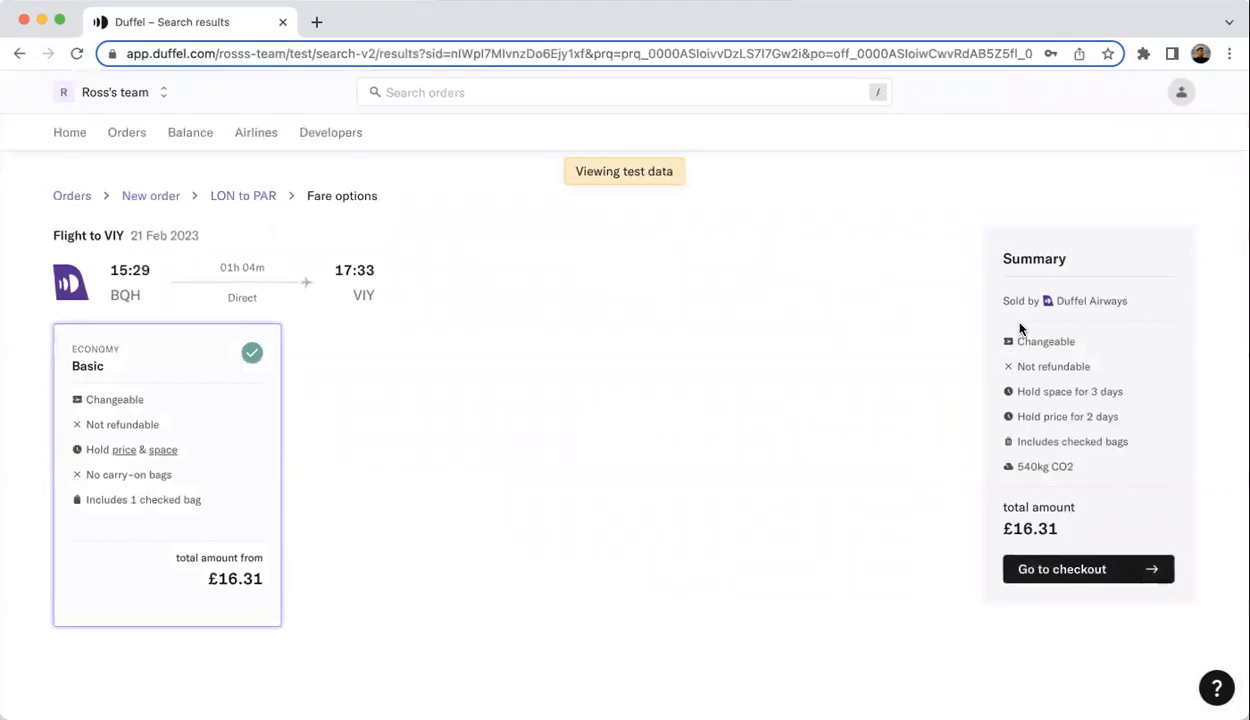
- Go to checkout with the 15:29 Duffel Airways ZZ4596 Basic economy fare
click(1060, 568)
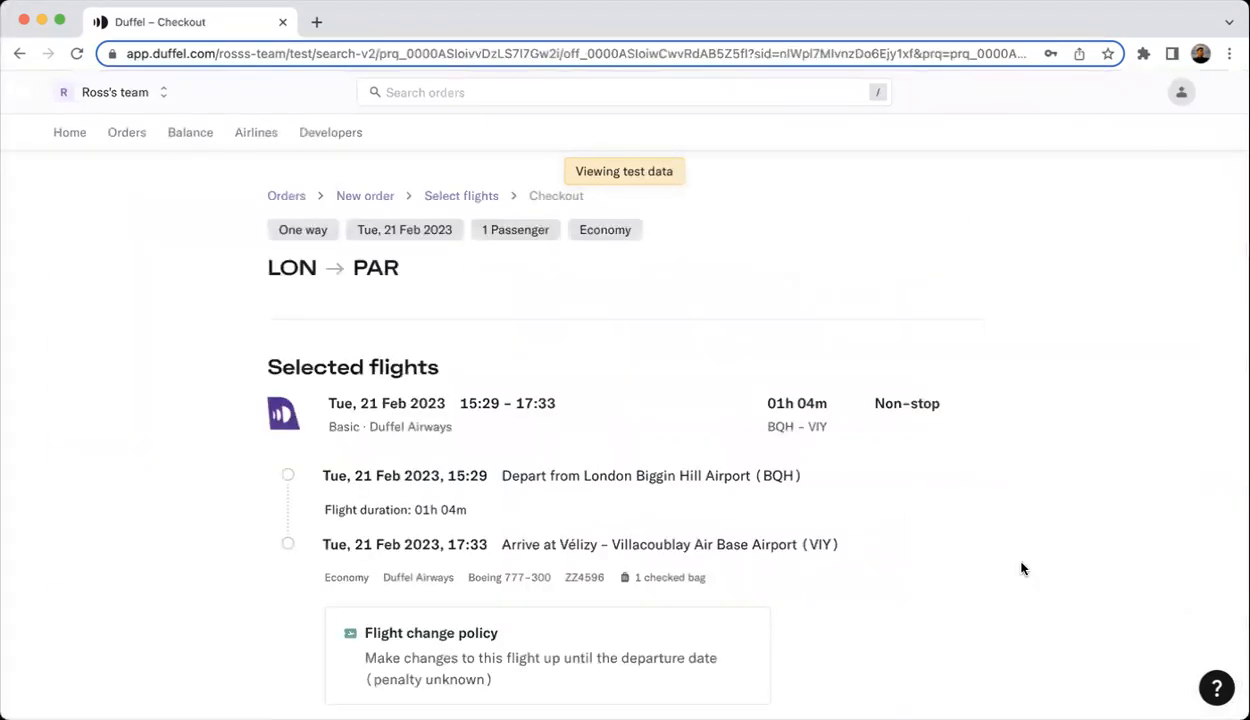
scroll(down, 3)
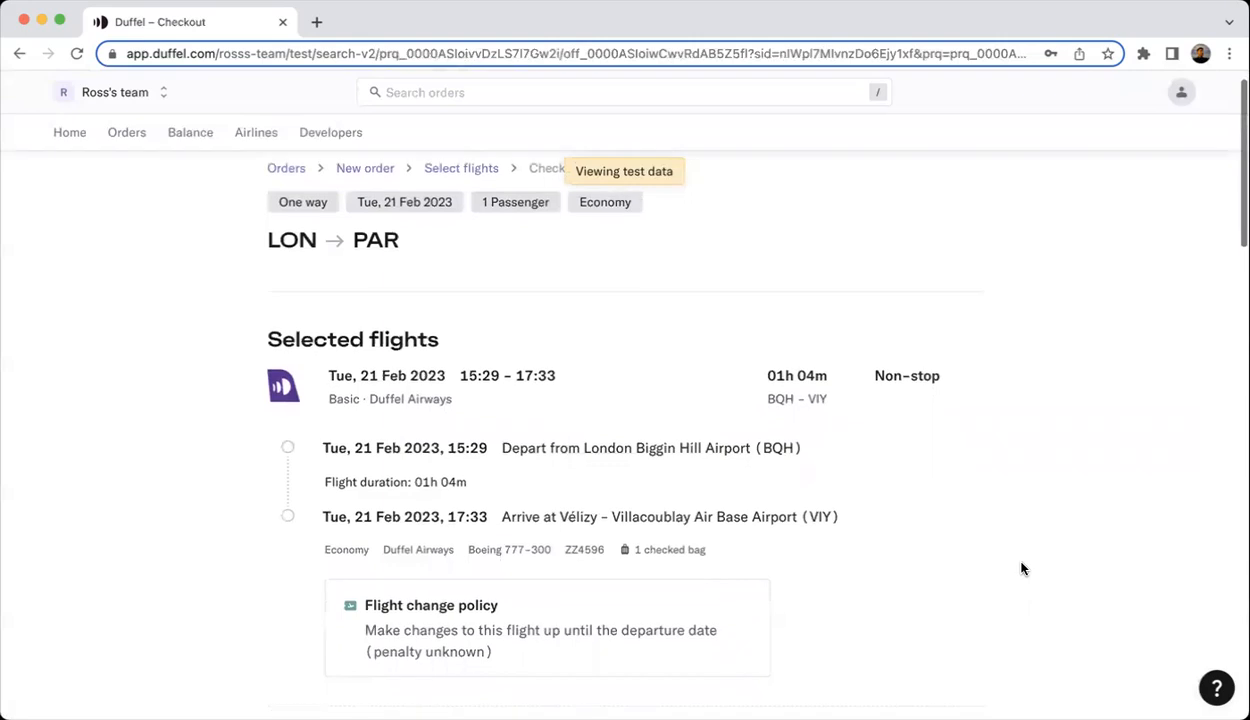
scroll(down, 3)
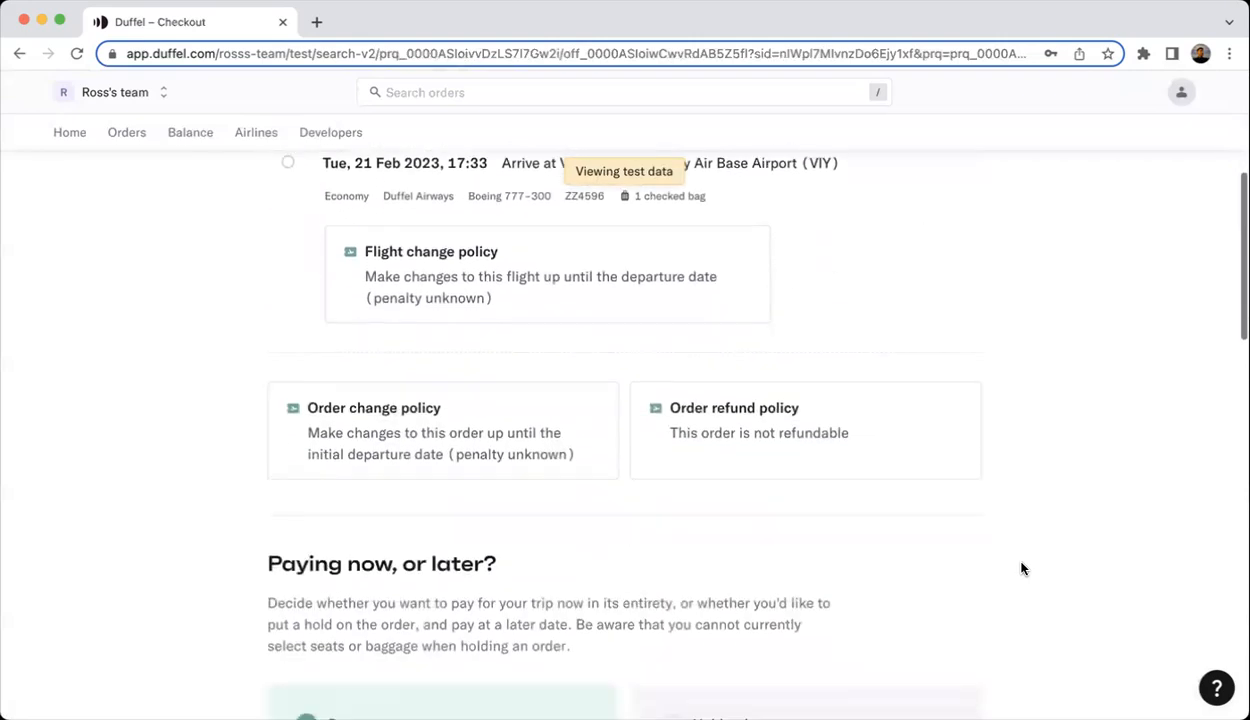
scroll(down, 3)
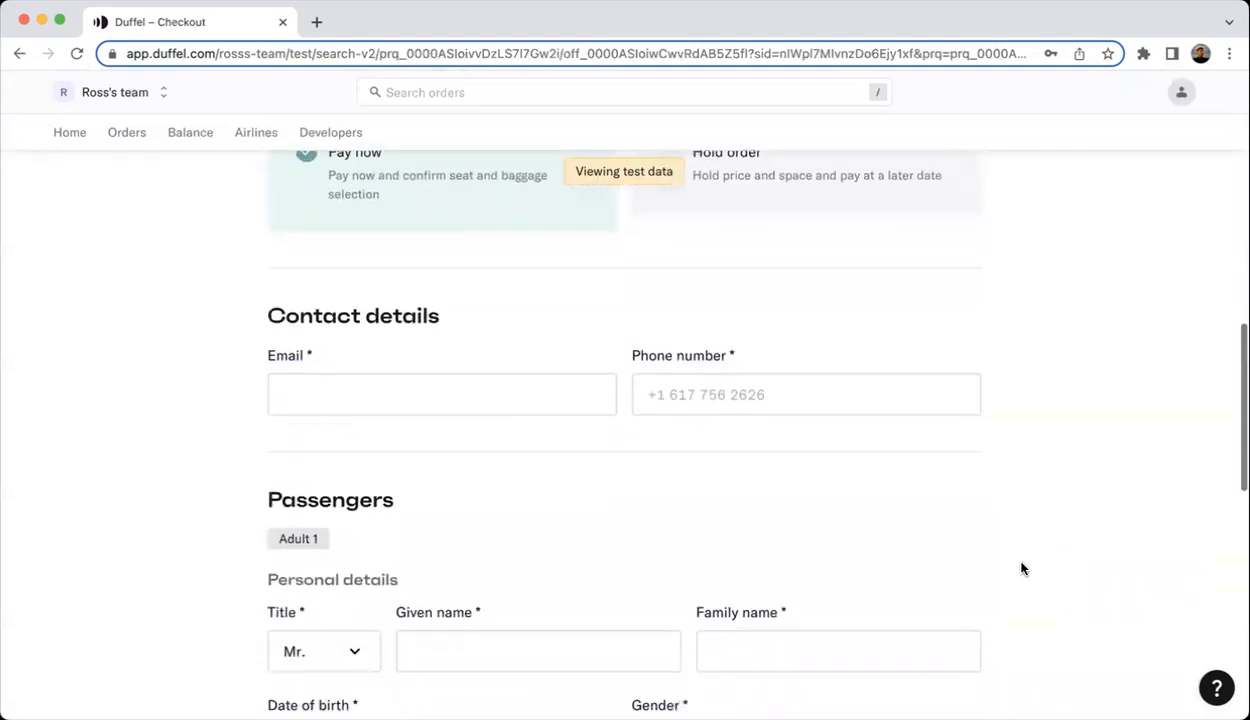
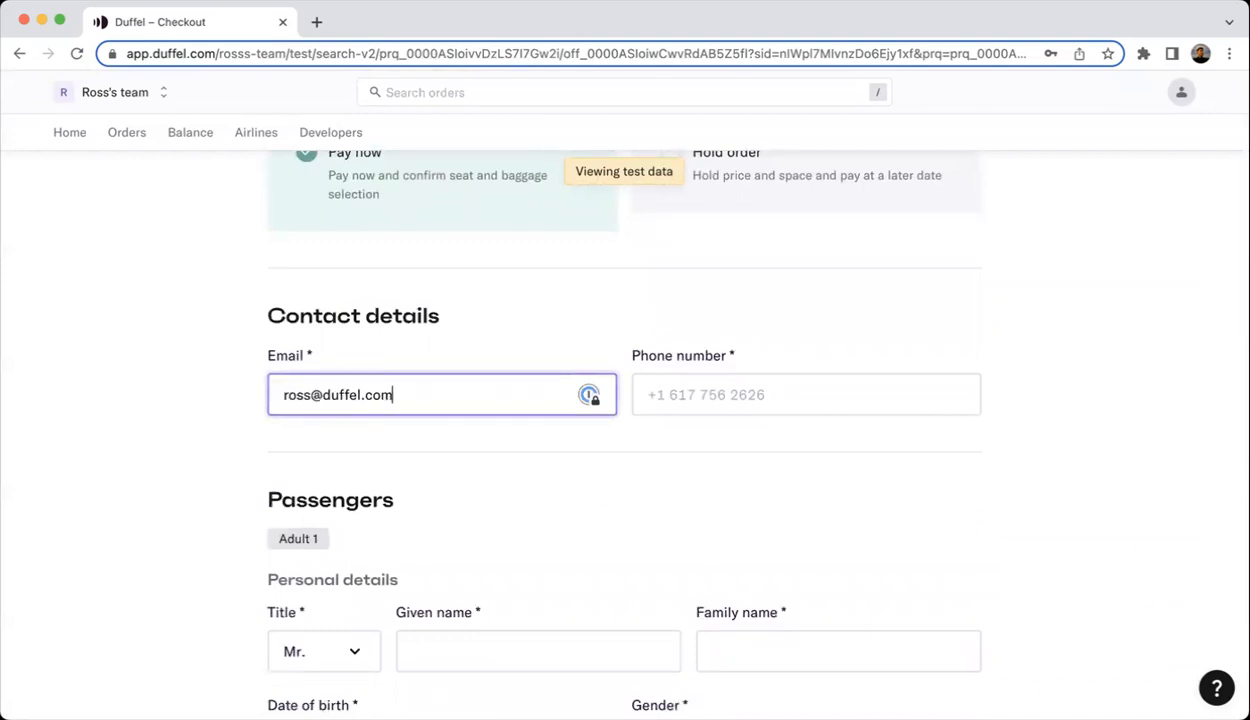
click(804, 394)
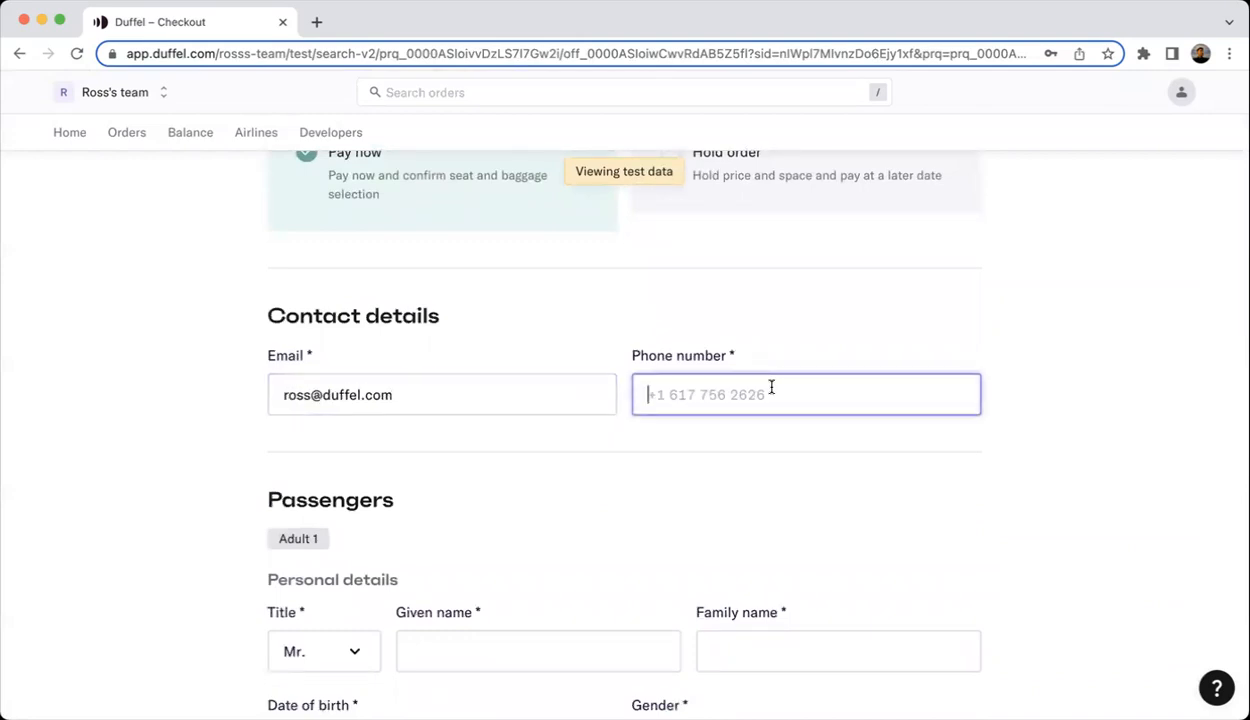
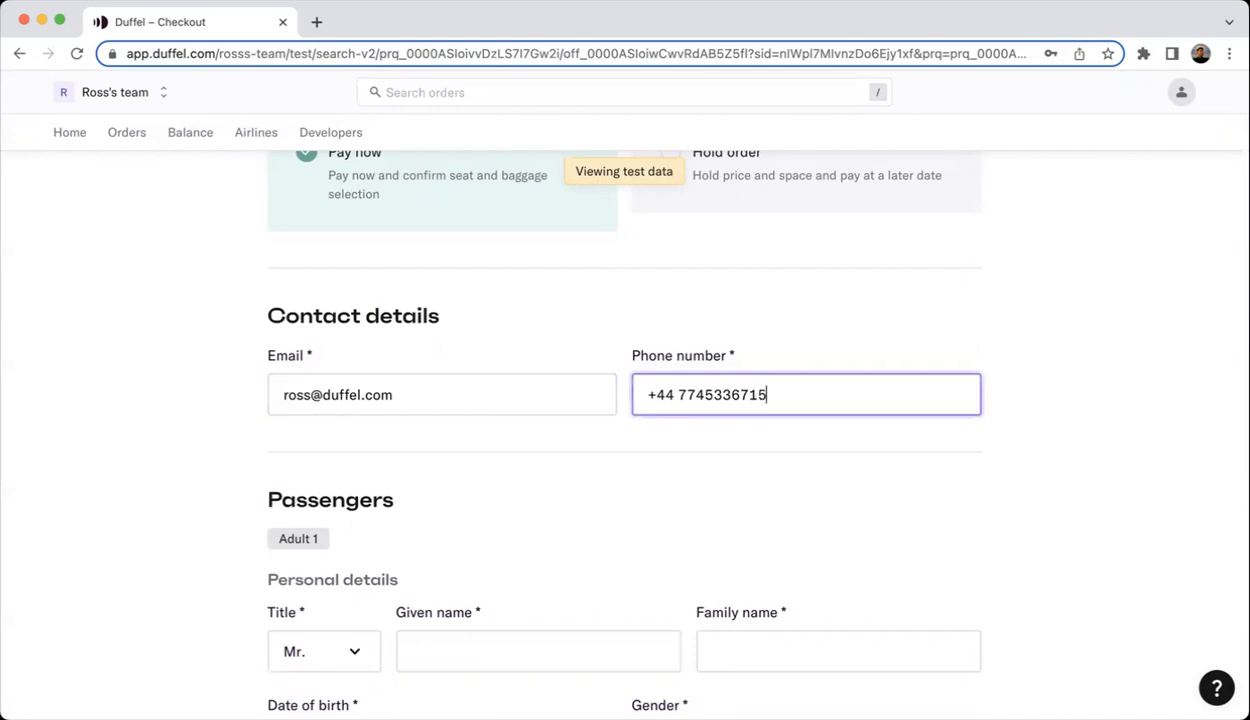
scroll(down, 3)
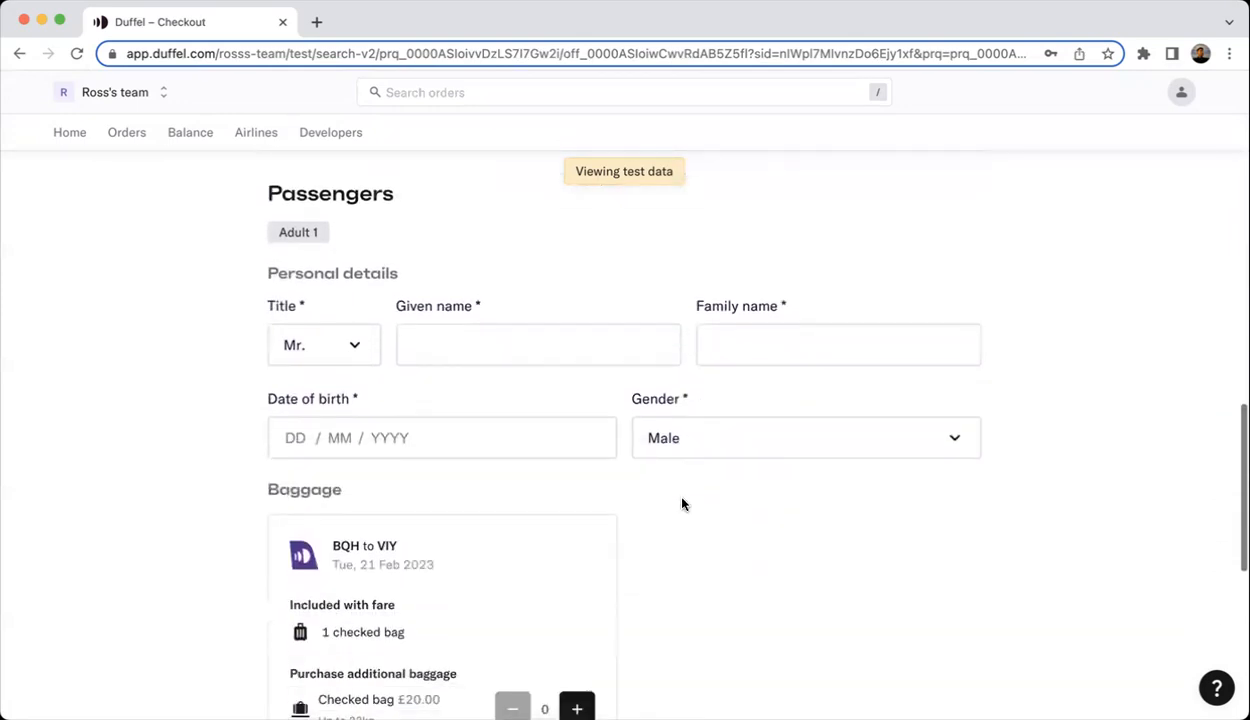
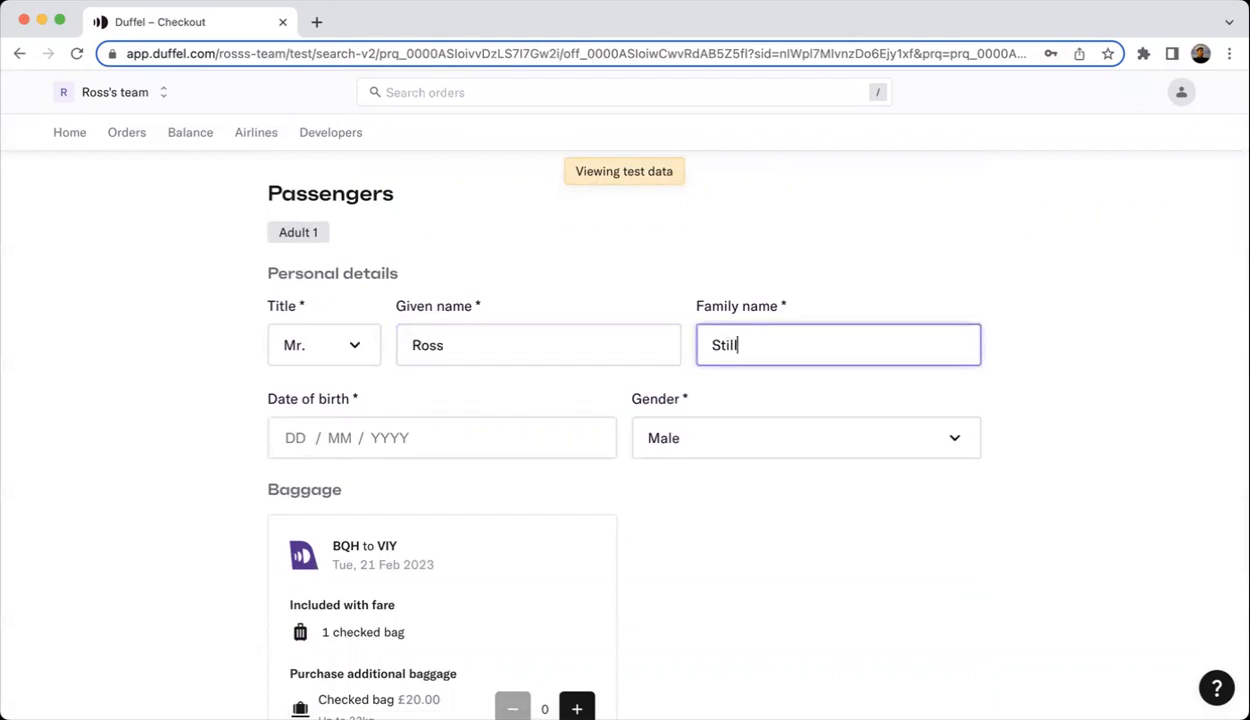
click(442, 436)
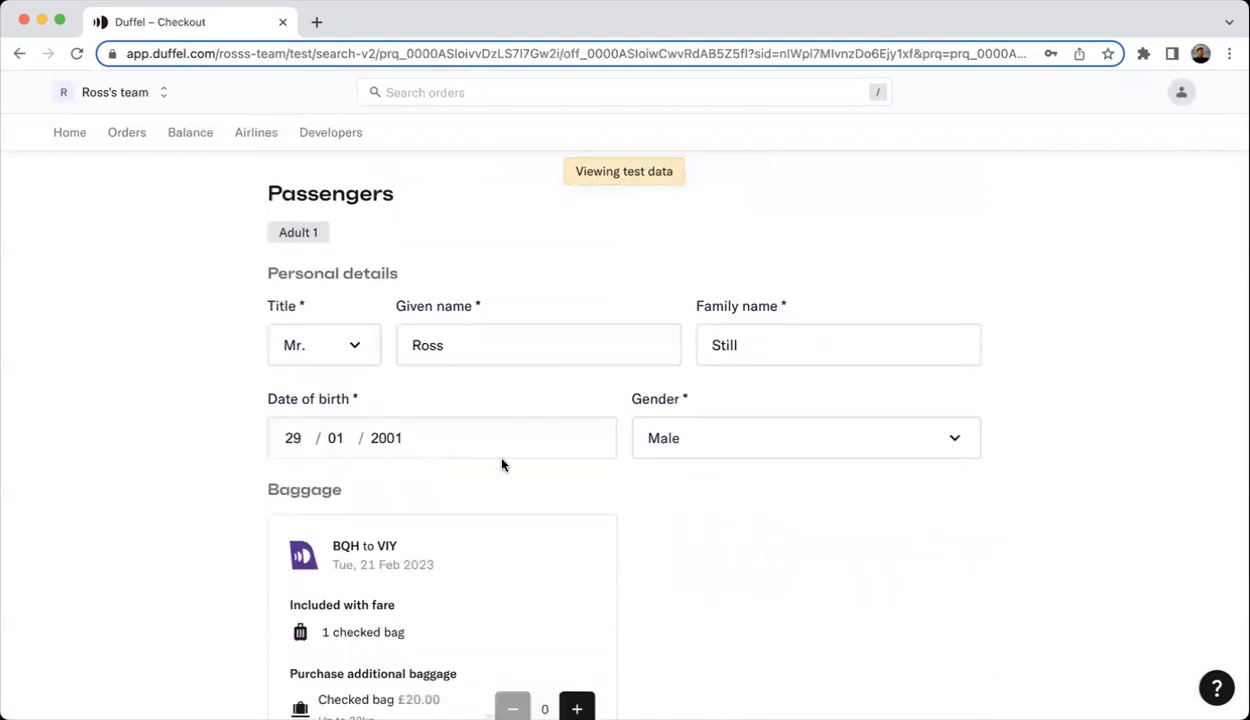
scroll(down, 3)
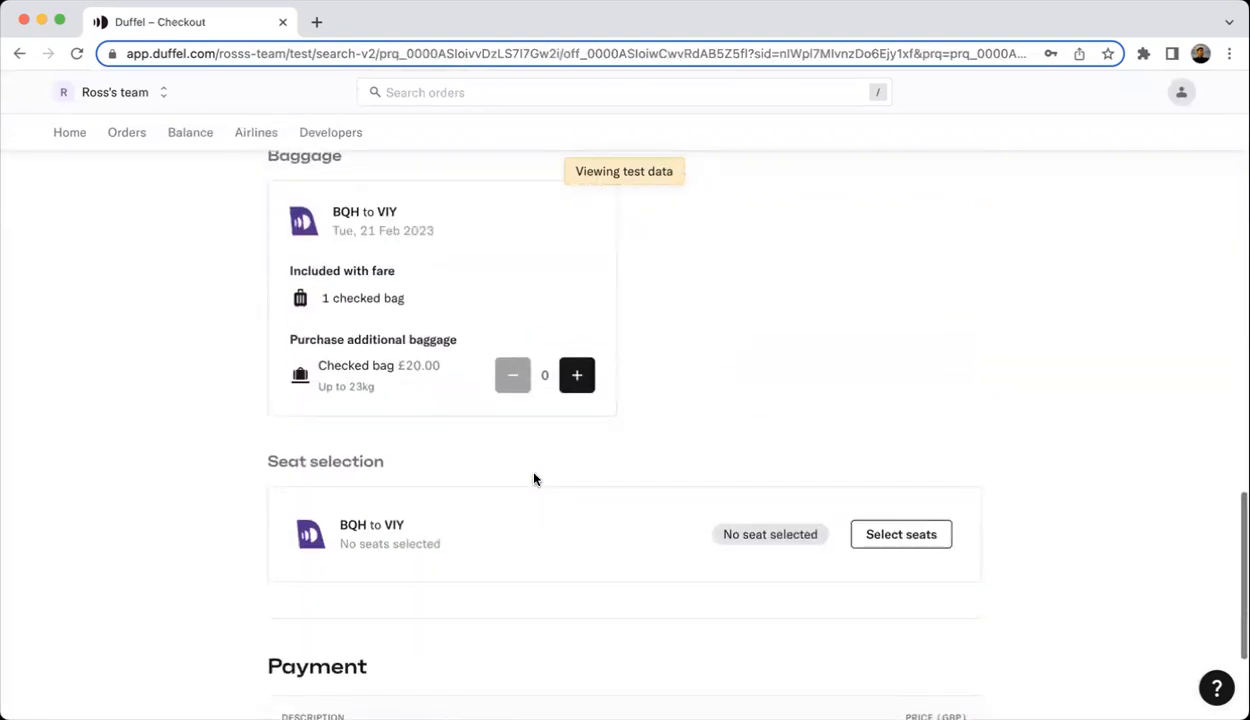
mouse_move(224, 338)
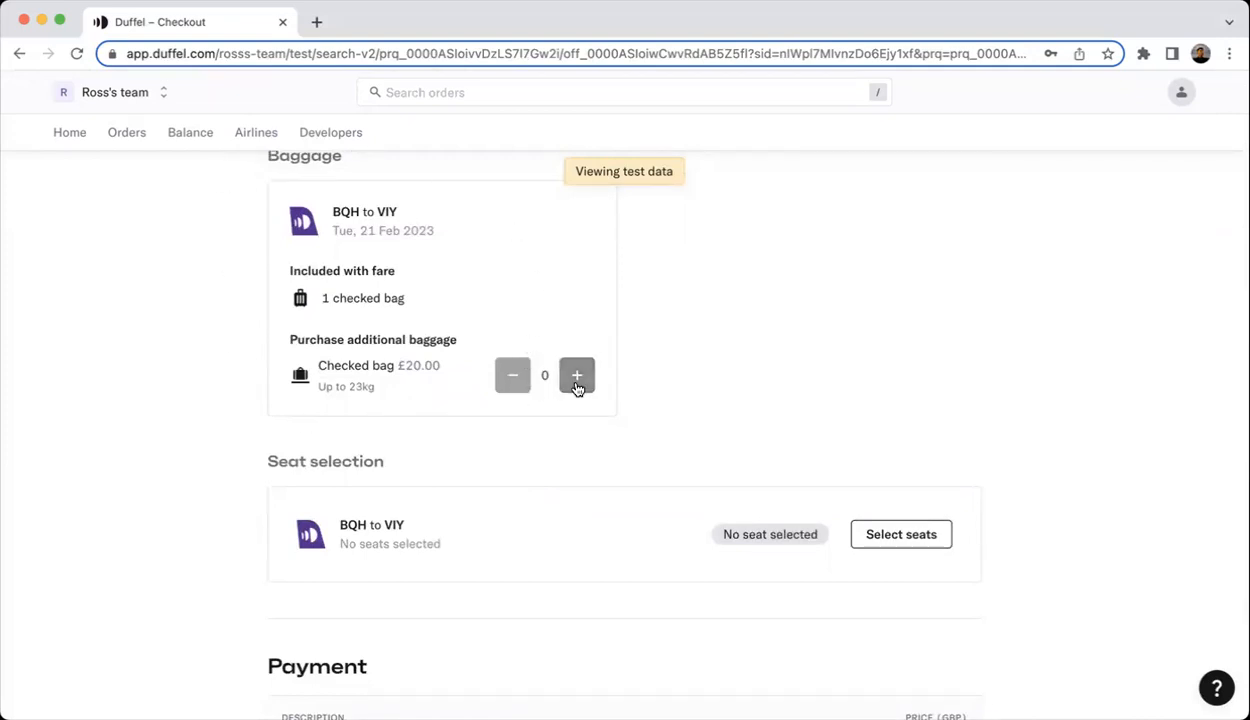
- Add one extra £20.00 checked bag to the BQH–VIY flight
click(576, 376)
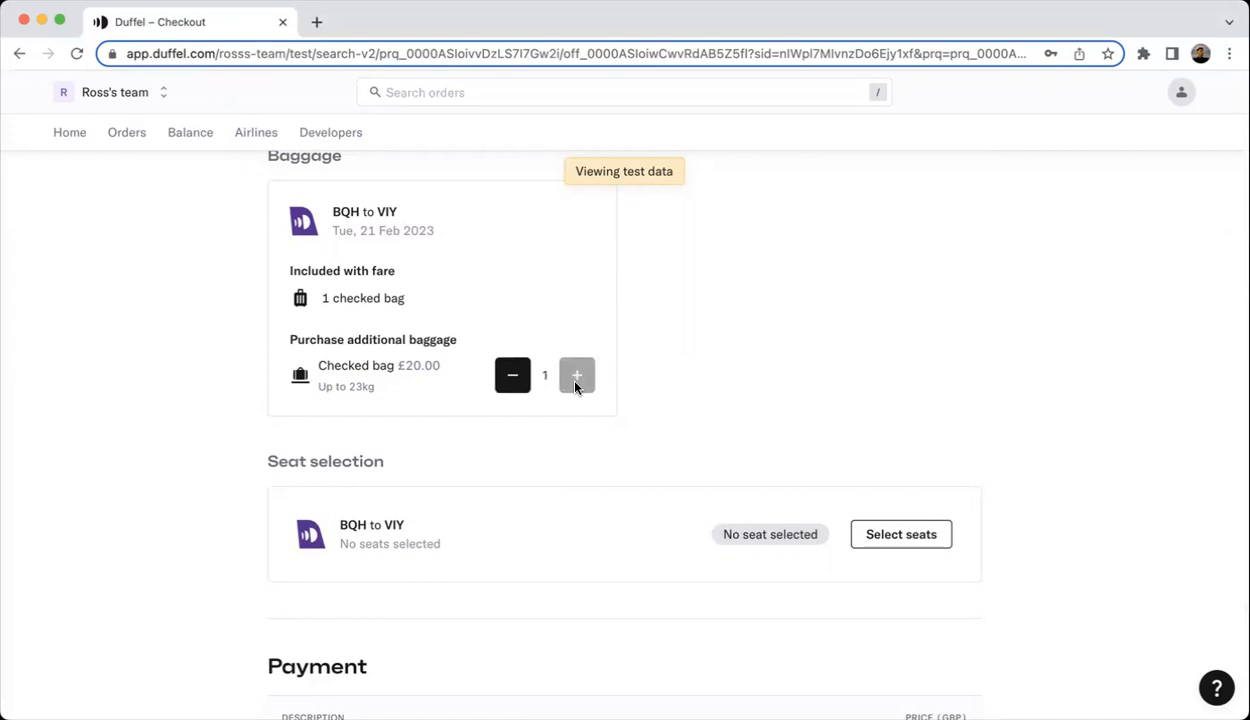
scroll(down, 3)
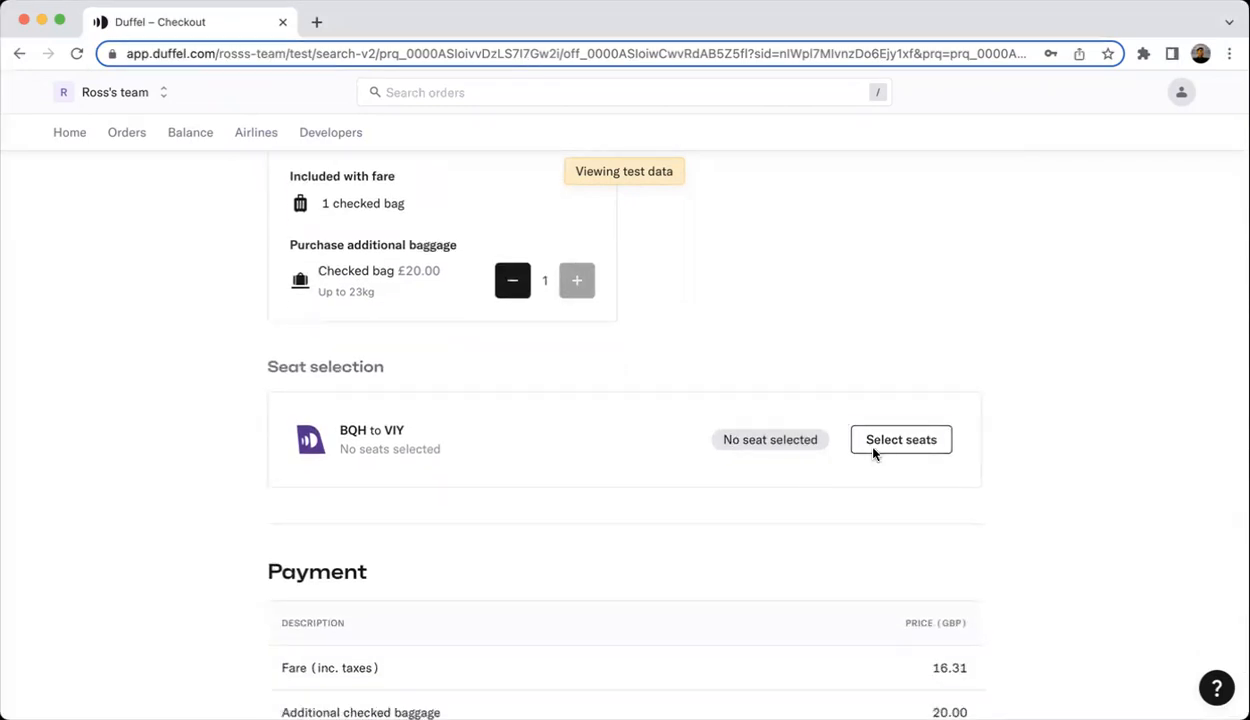
- On the seat map try 33F and 33H, then keep seat 30K for £20.00
click(900, 440)
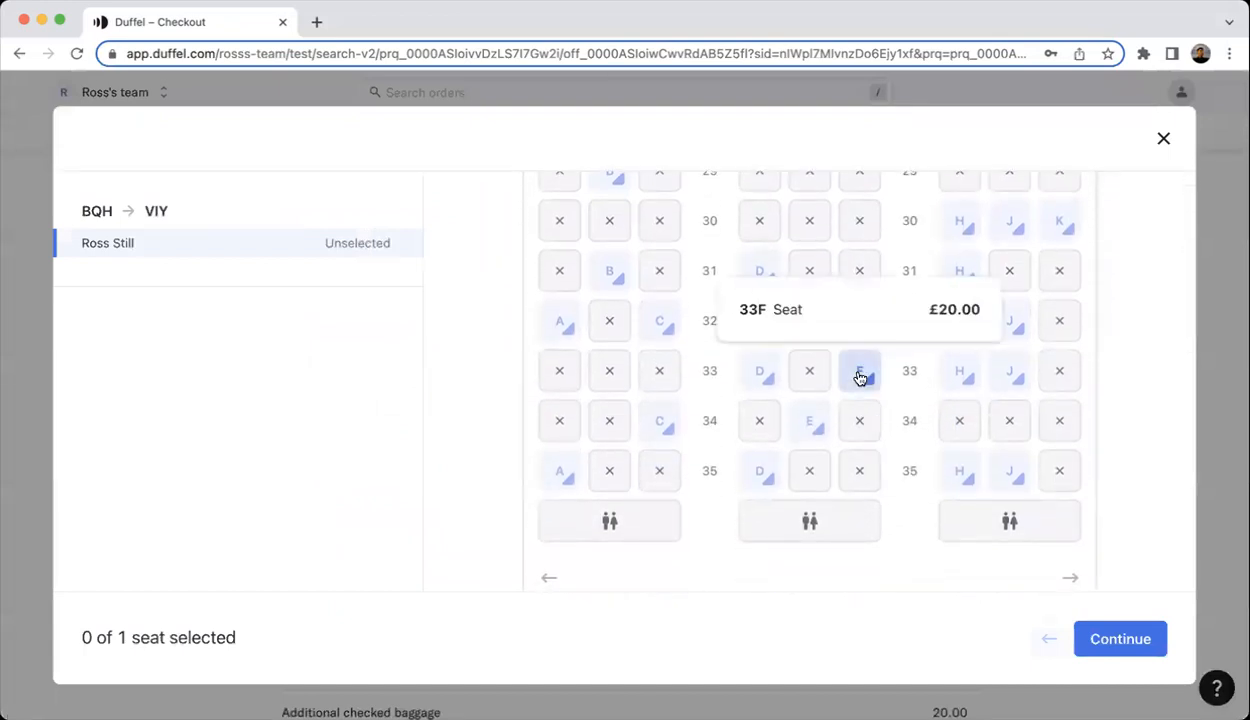
click(860, 370)
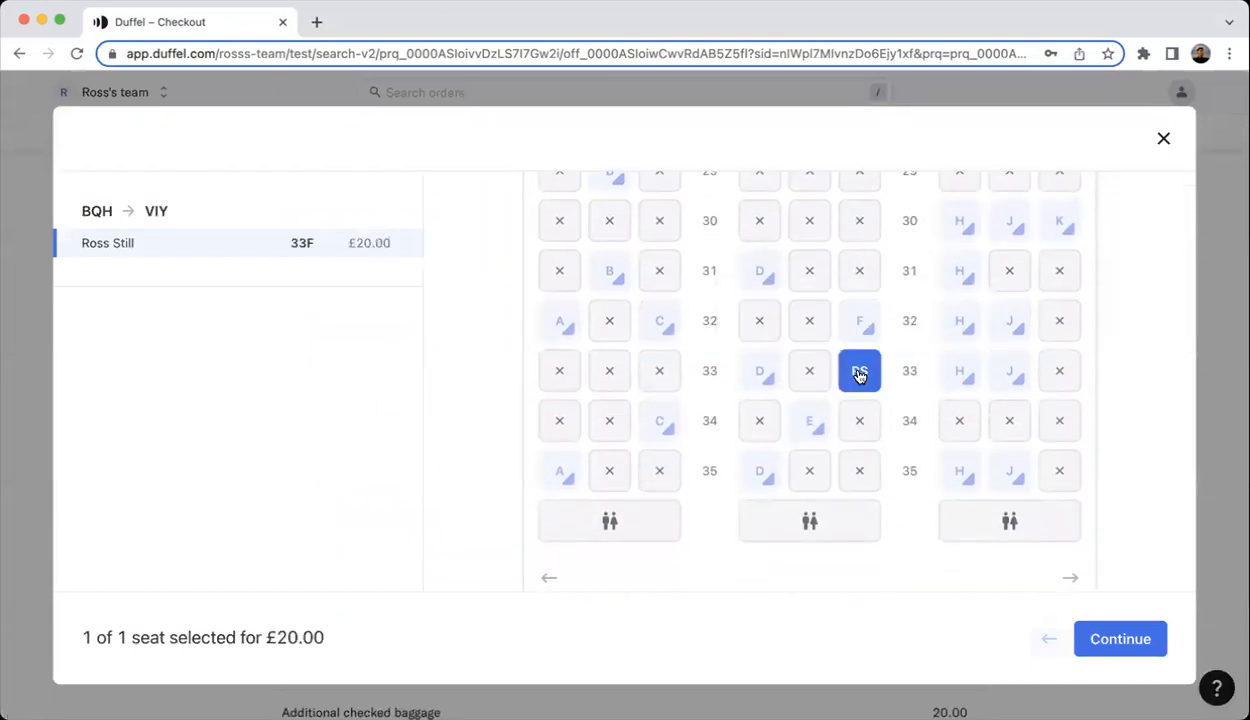
mouse_move(958, 370)
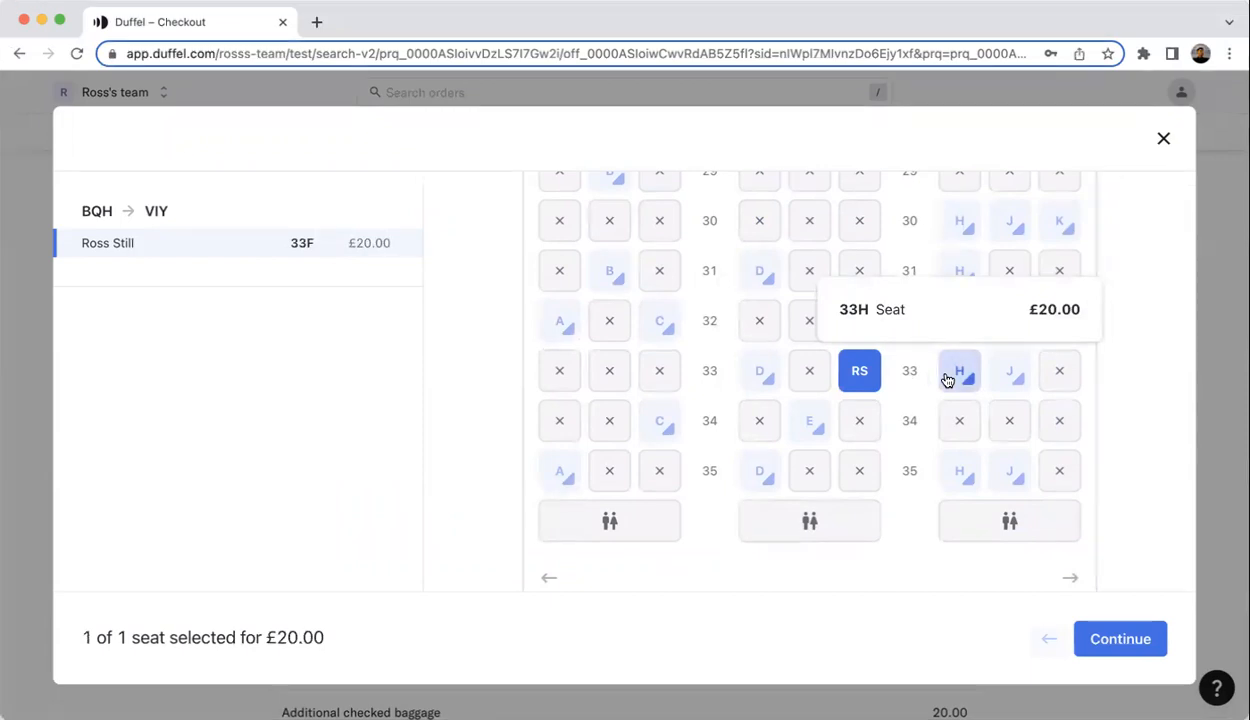
click(958, 370)
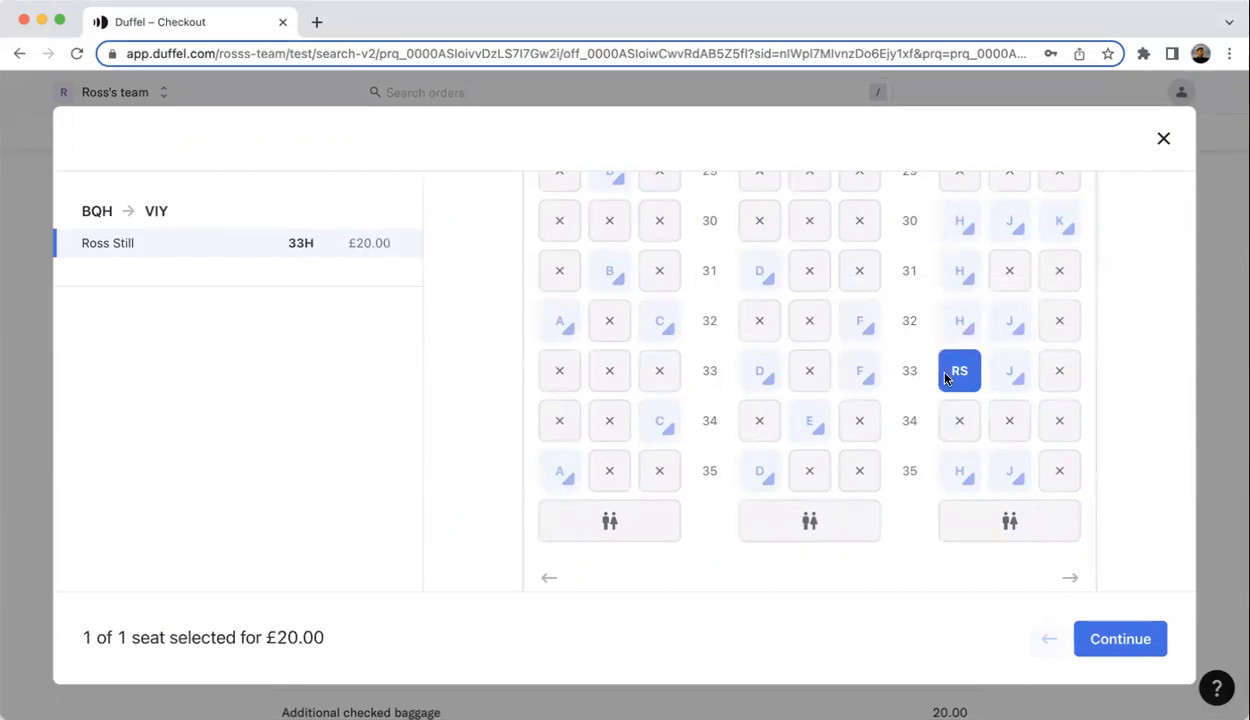
click(1060, 220)
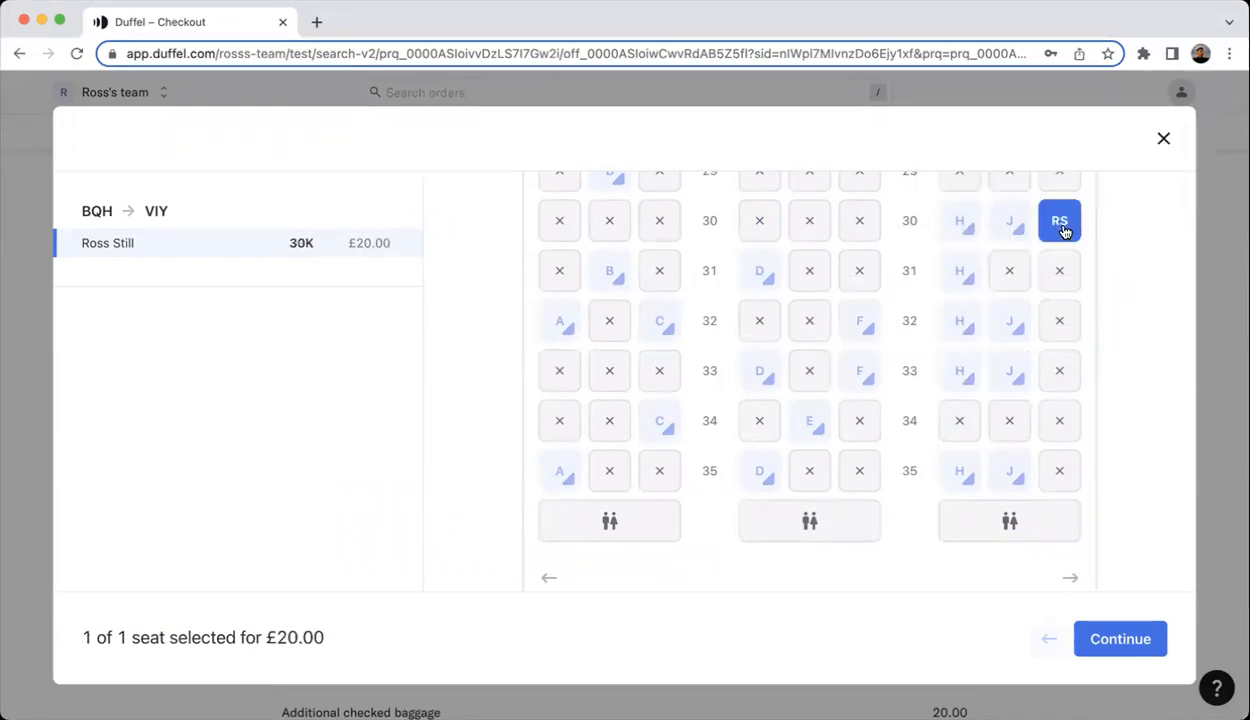
click(1120, 638)
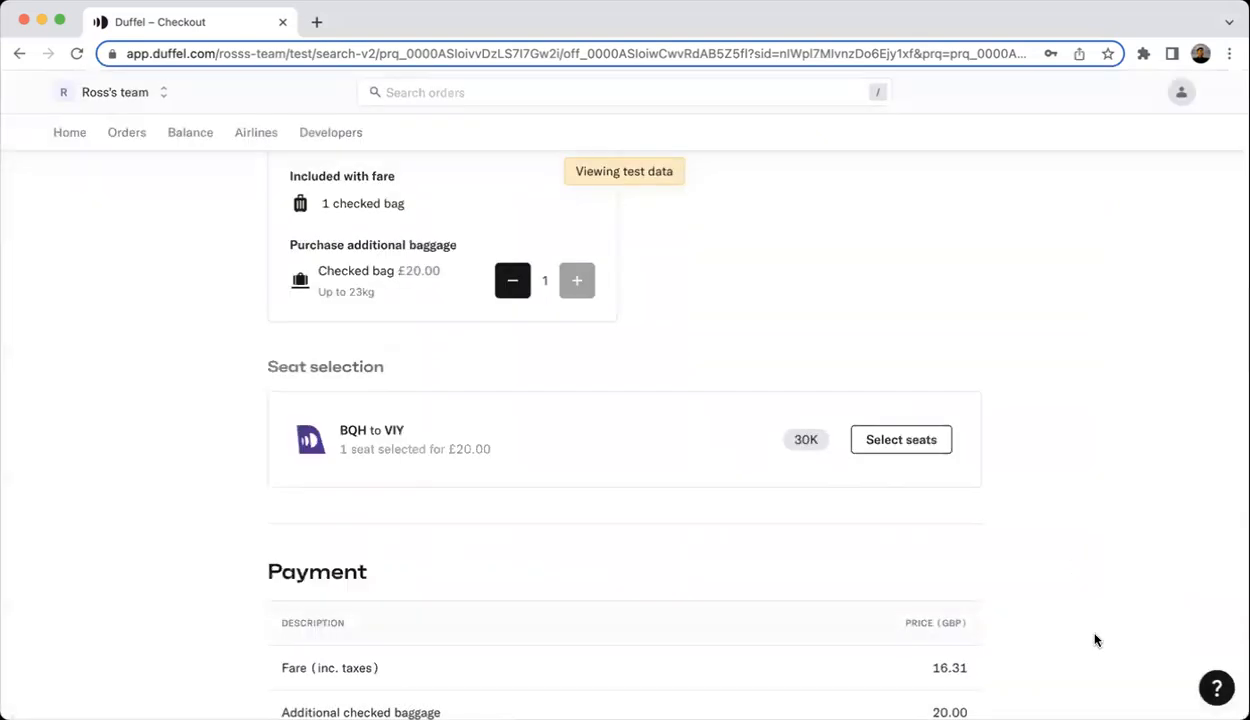
- Pay the £56.31 total with Balance and confirm the booking
scroll(down, 3)
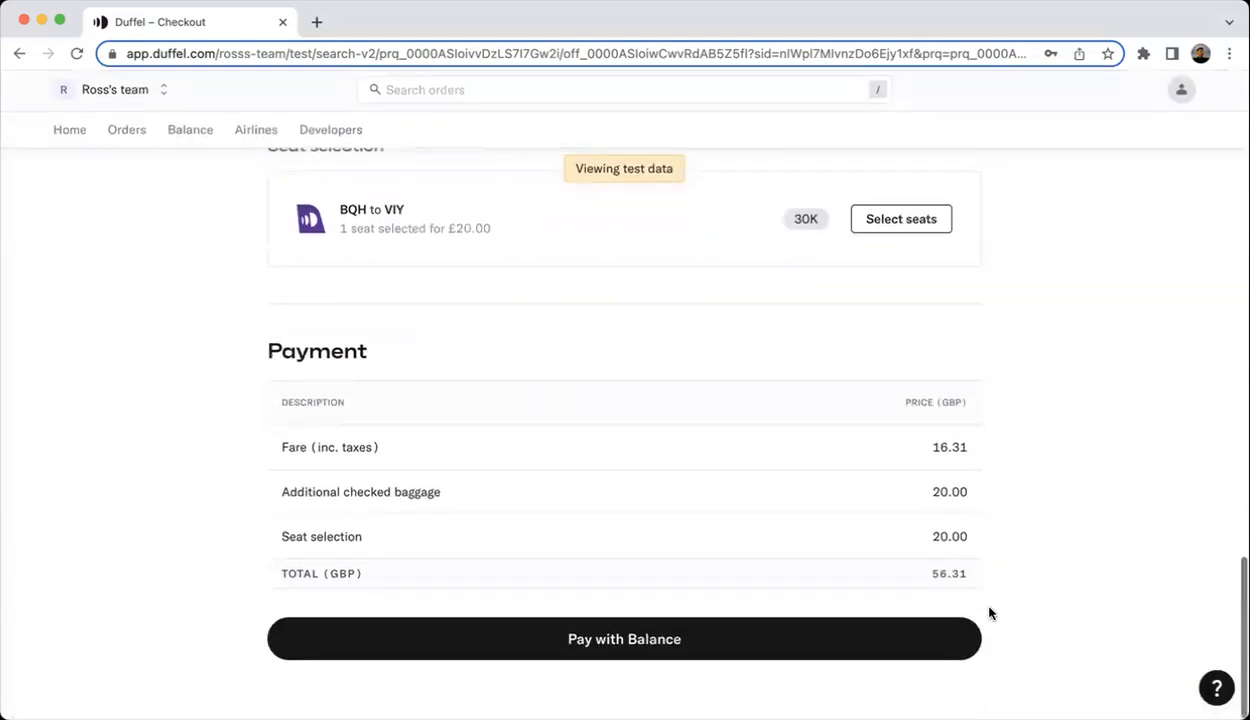
click(624, 640)
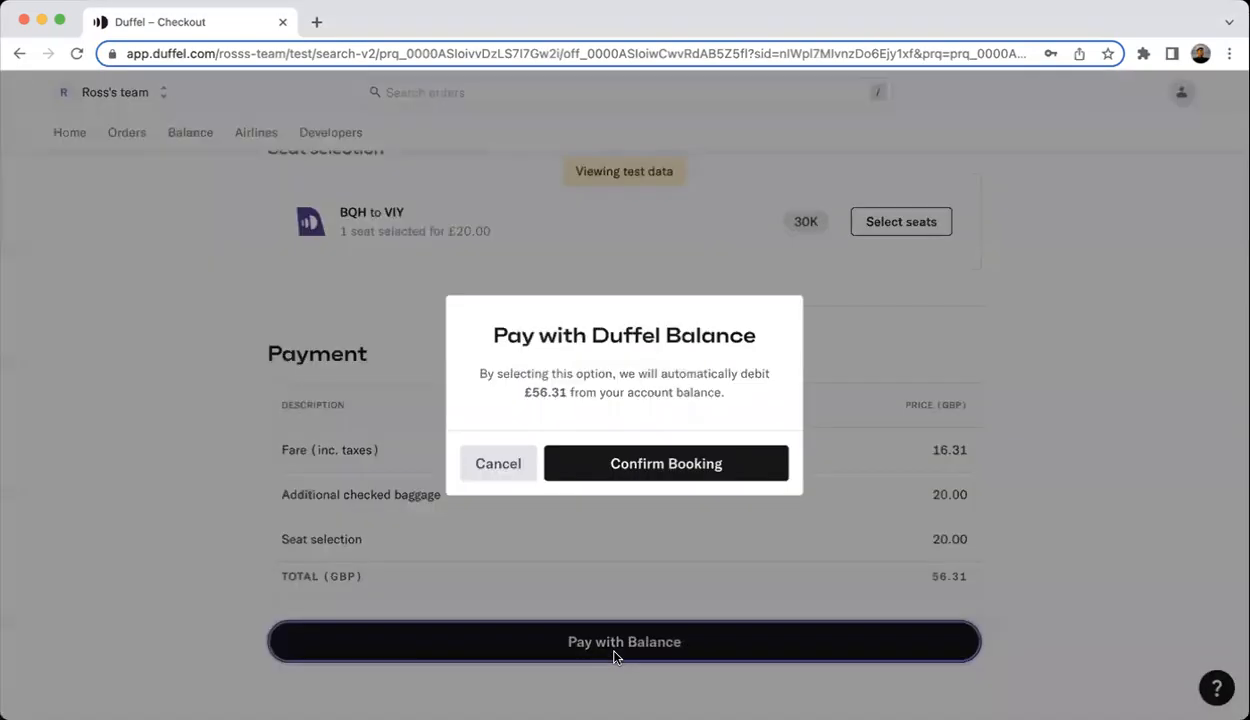
mouse_move(664, 464)
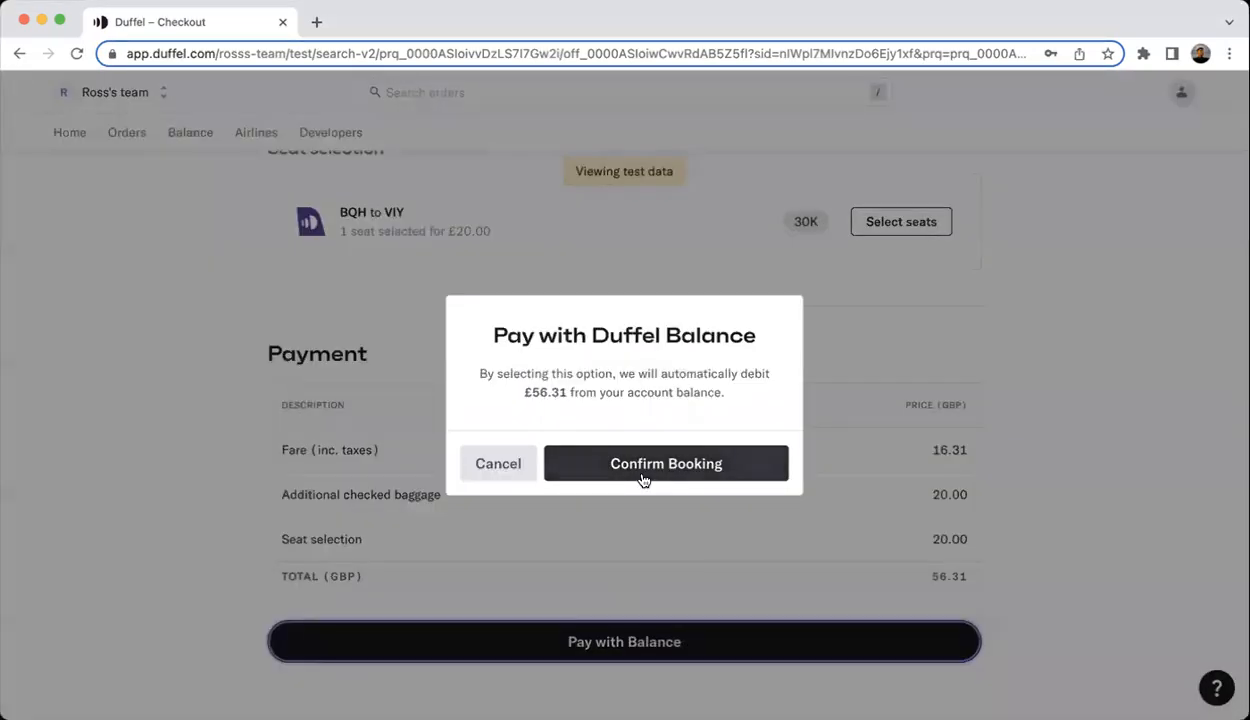
click(664, 464)
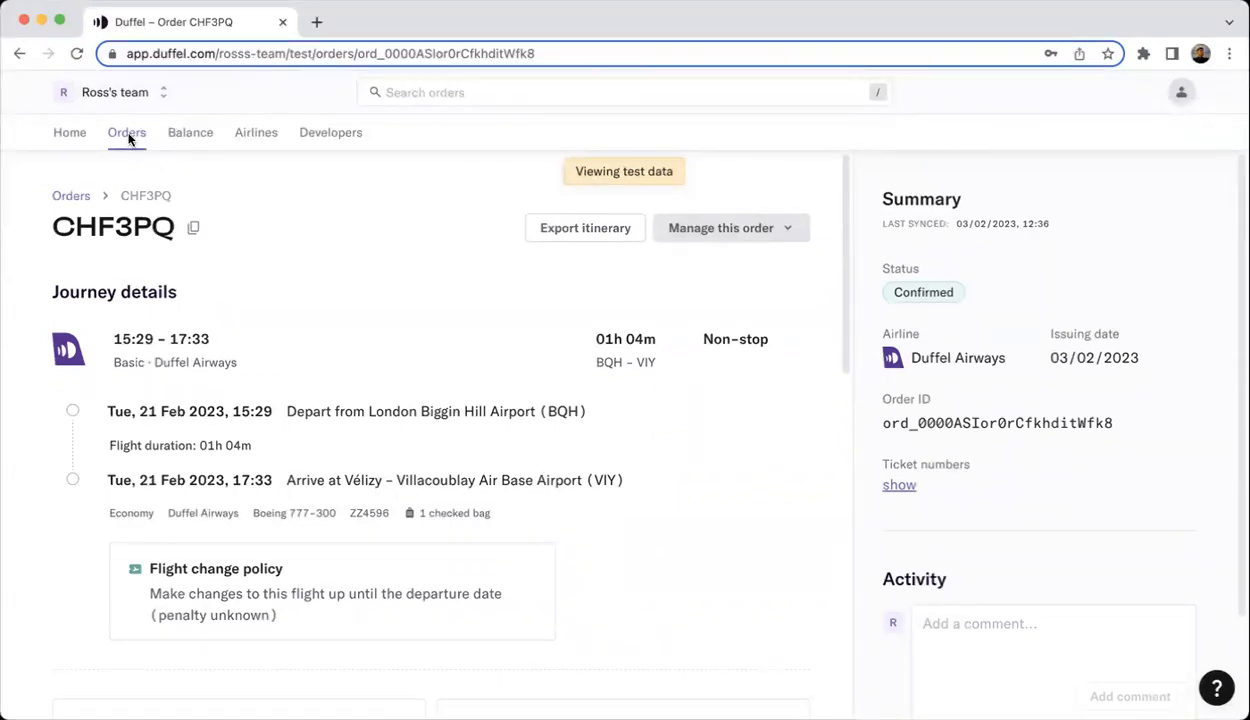
click(126, 132)
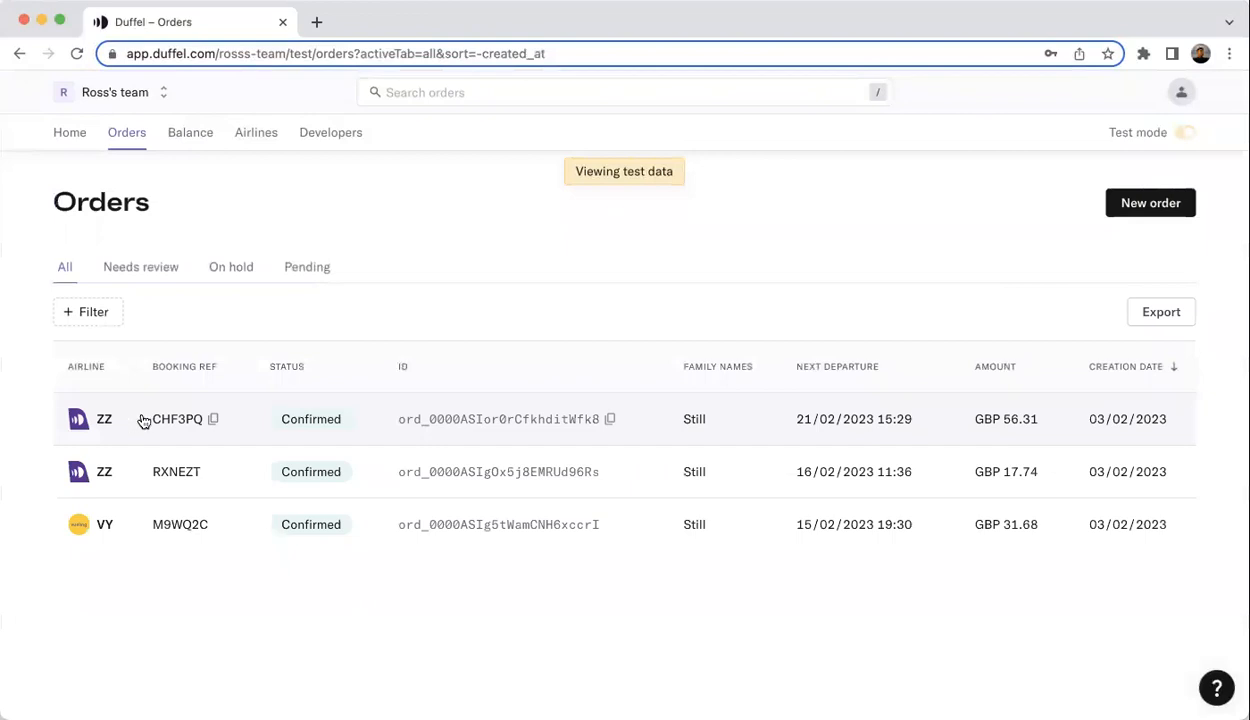
click(176, 420)
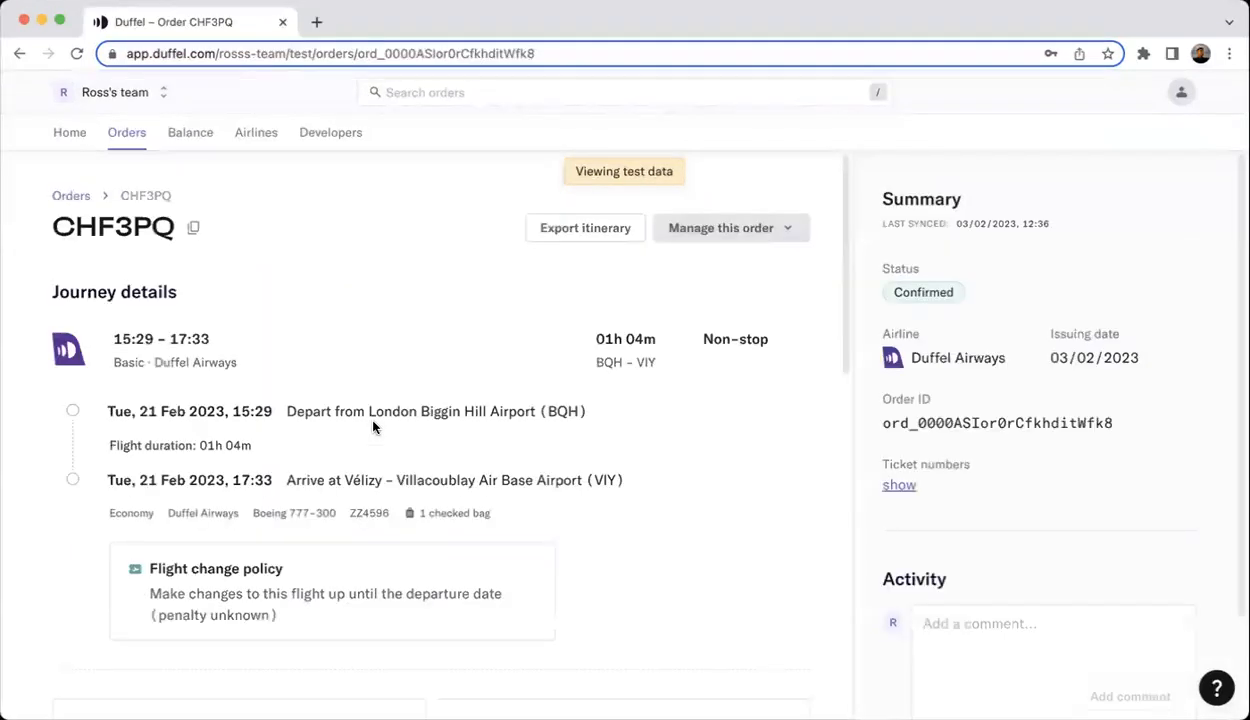
scroll(down, 3)
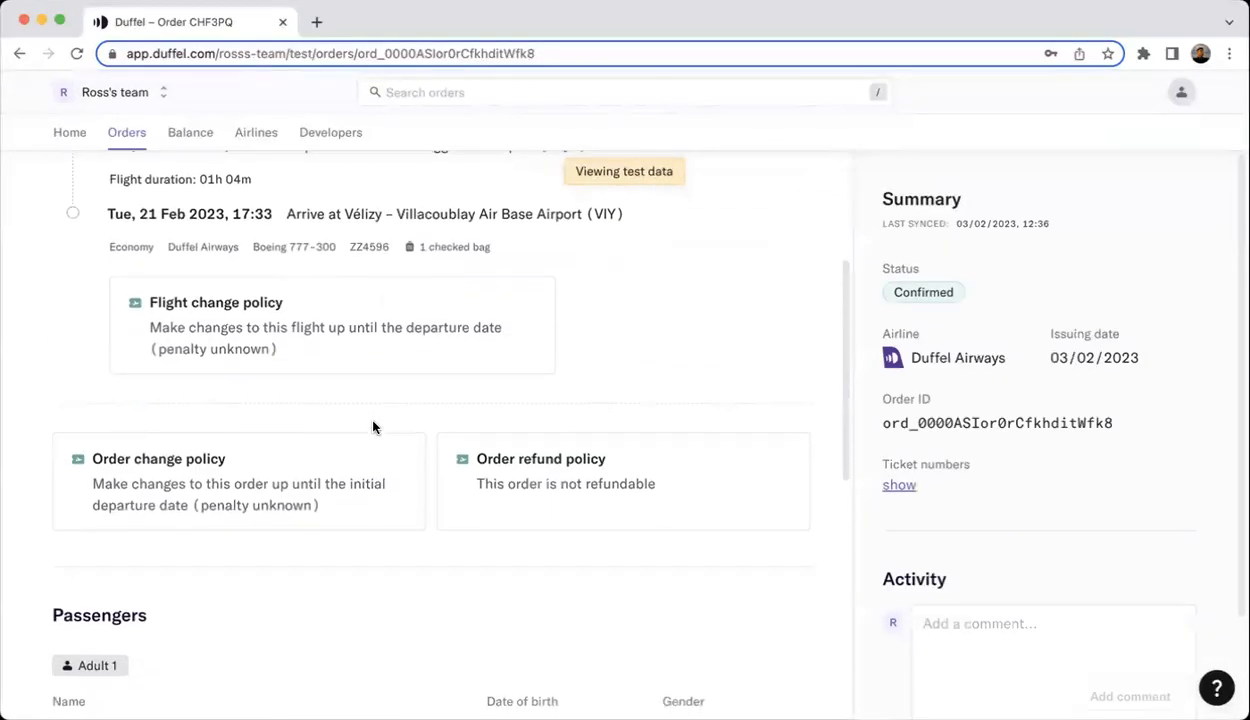
scroll(down, 3)
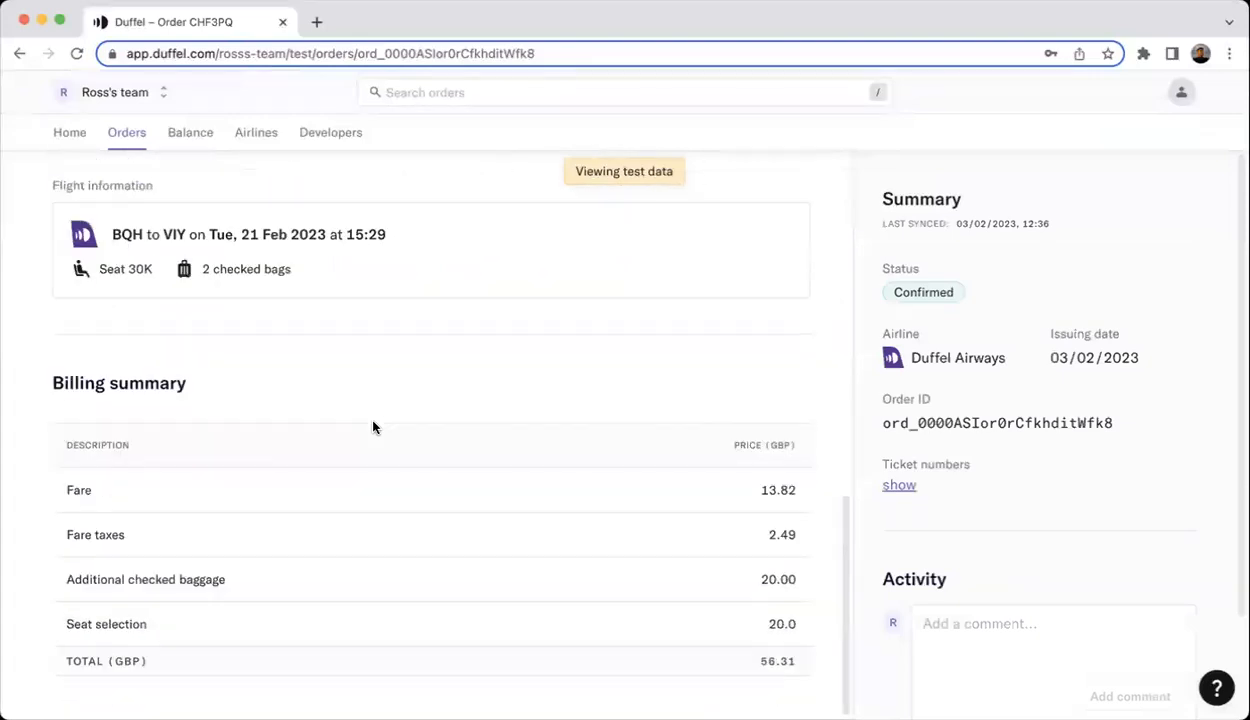
mouse_move(796, 444)
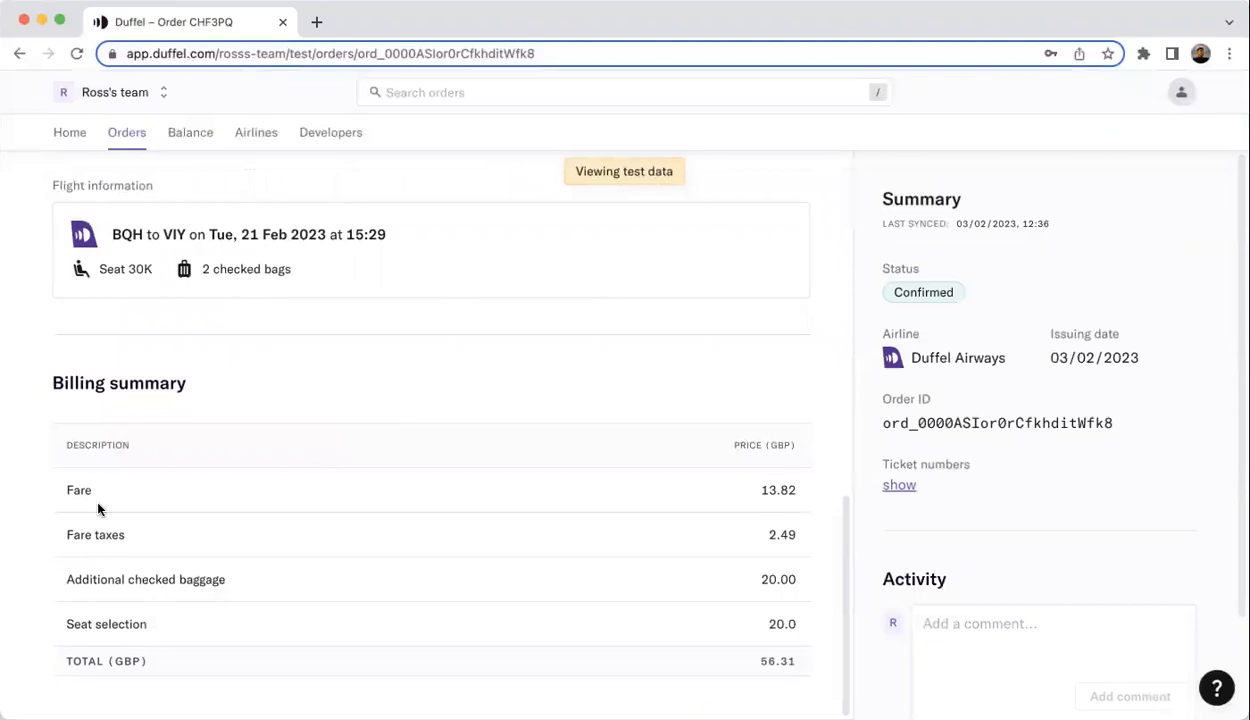
mouse_move(214, 564)
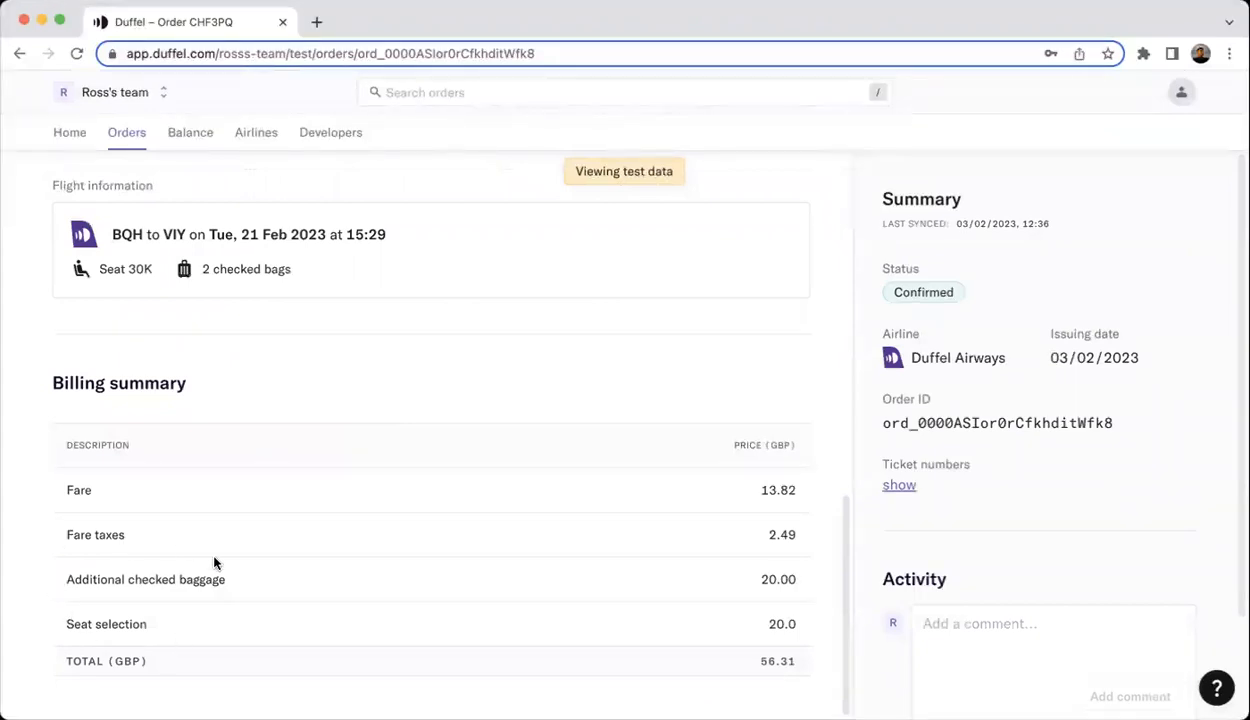